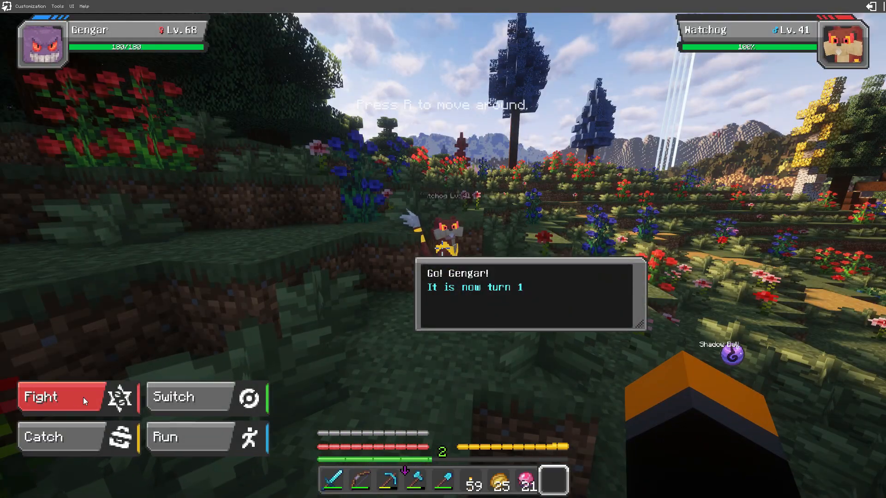
# Step: Choose Fight against the wild Watchog and finish the encounter until it is caught
pyautogui.click(61, 396)
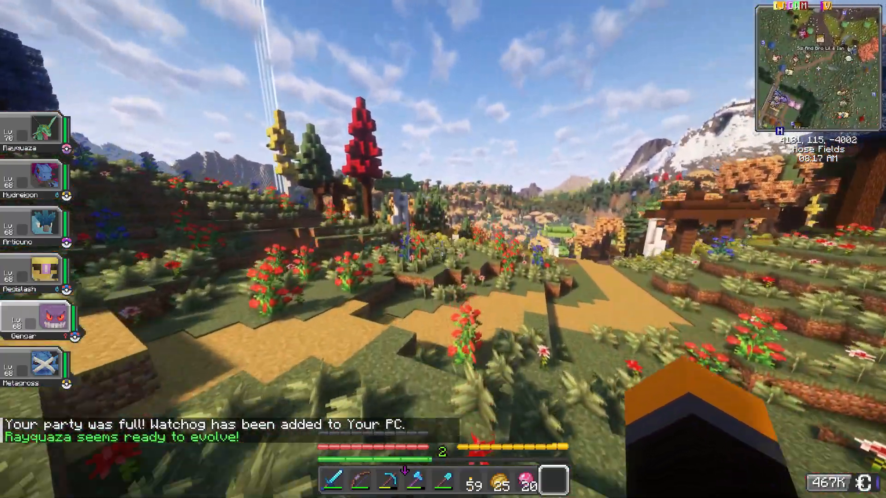
pyautogui.moveTo(443, 249)
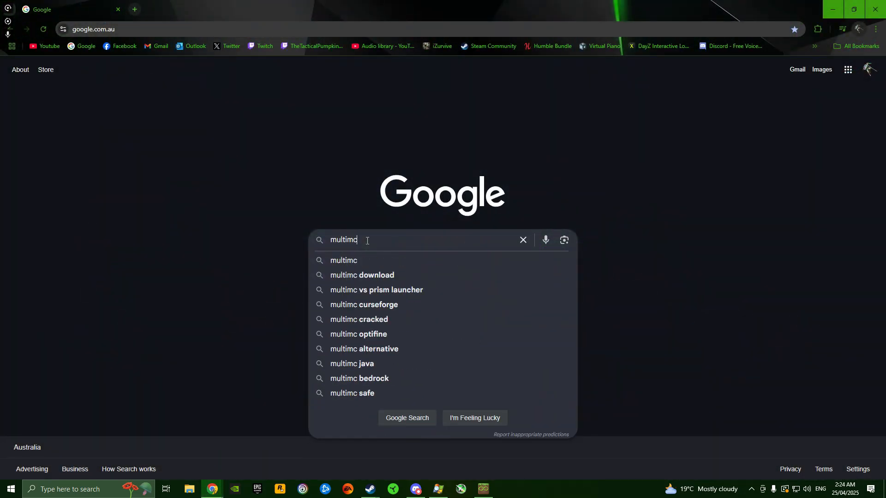
# Step: Search Google for multimc, go to multimc.org and reach its Download & Install section
pyautogui.press('Return')
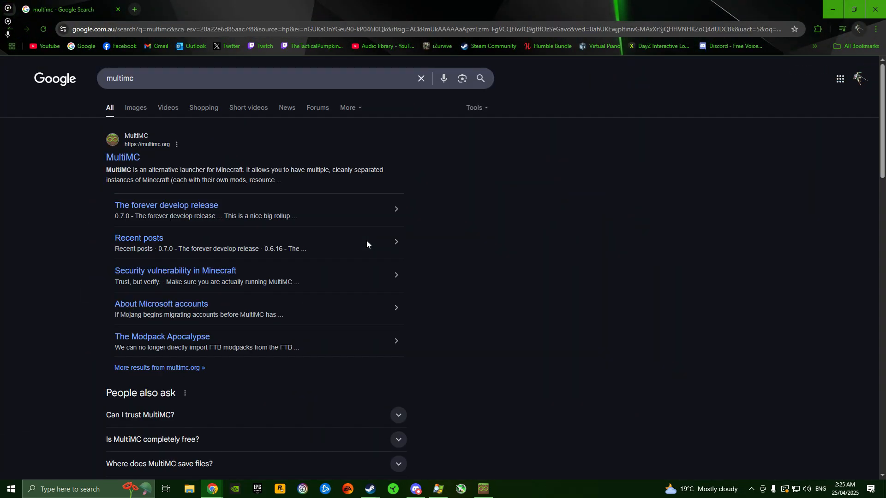
pyautogui.click(123, 157)
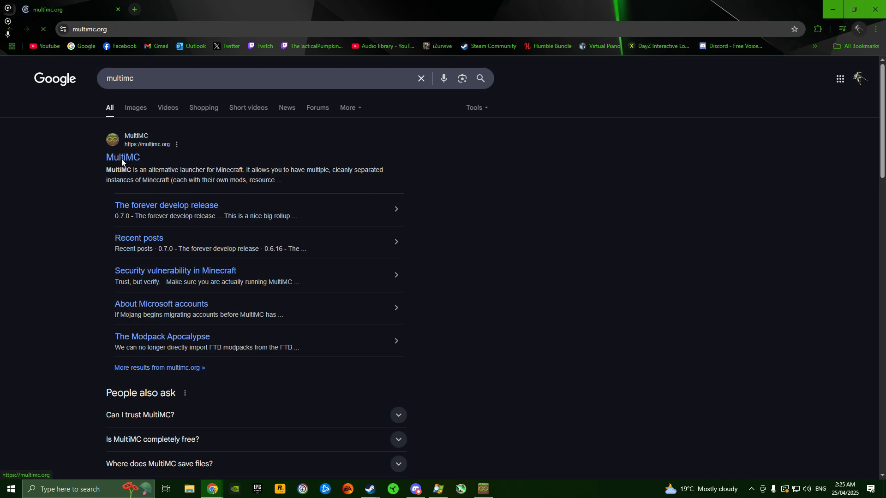
pyautogui.click(122, 157)
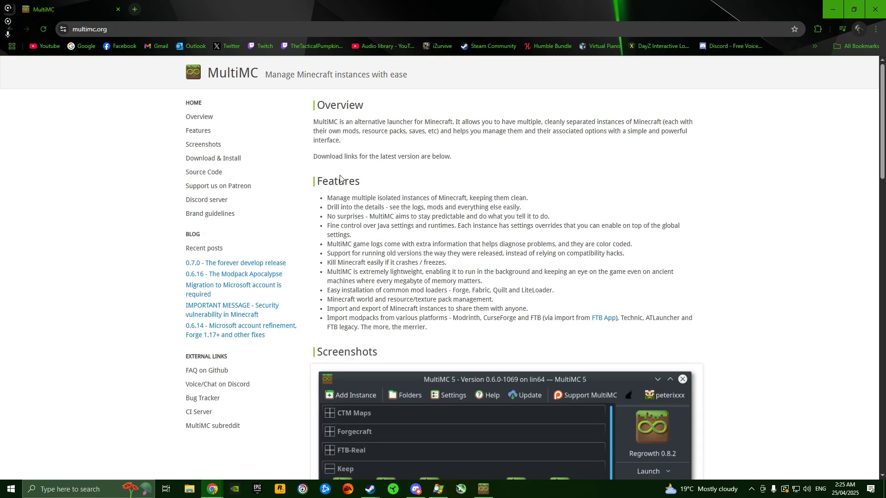
pyautogui.scroll(-3)
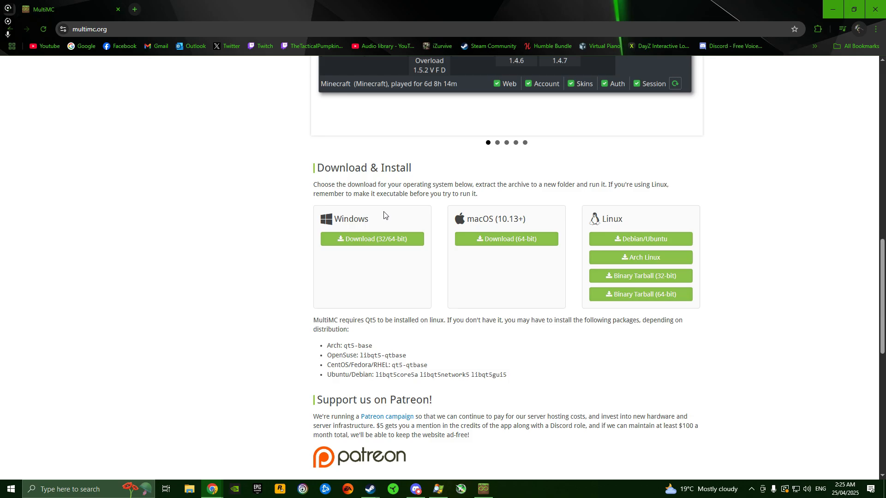
pyautogui.moveTo(358, 239)
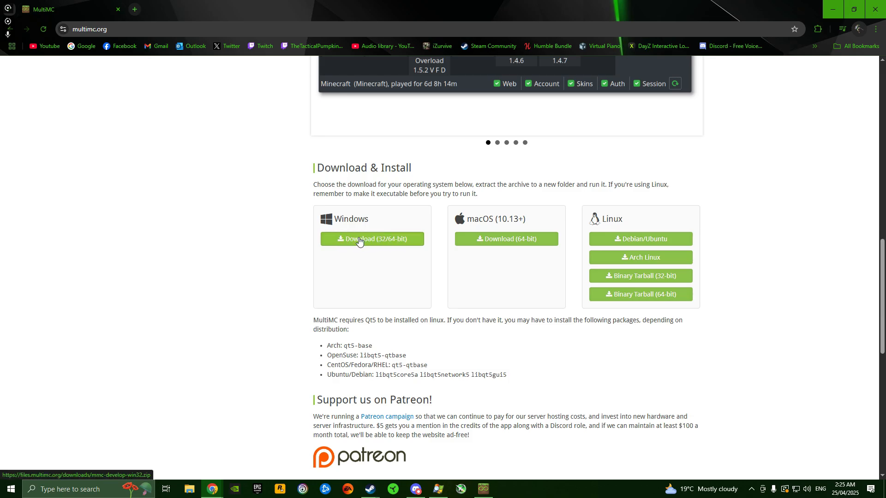
pyautogui.moveTo(393, 247)
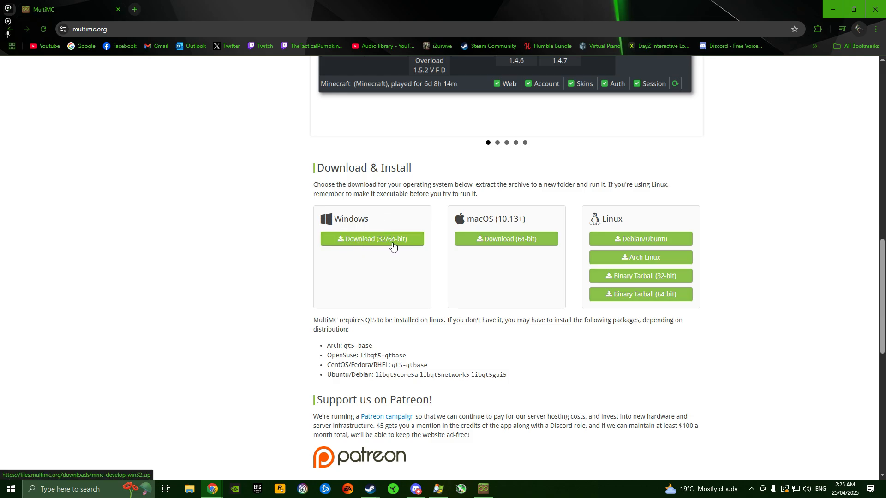
pyautogui.moveTo(343, 248)
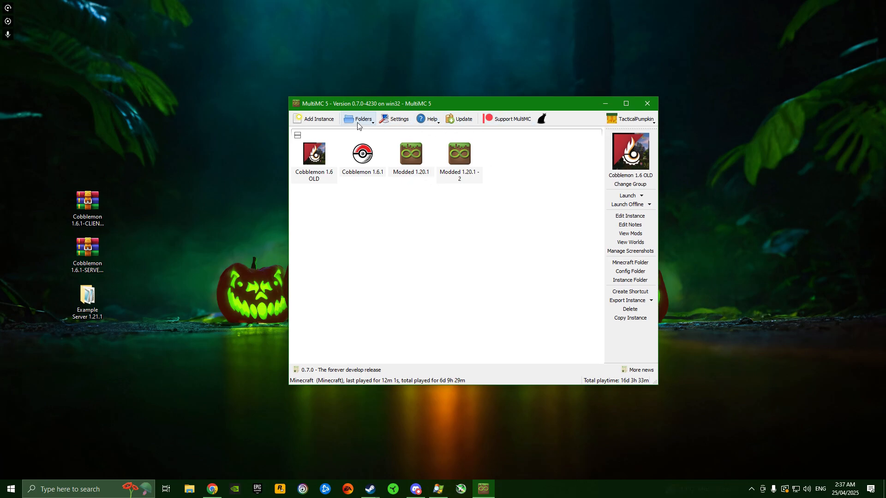
# Step: Show MultiMC's account dropdown listing the available accounts
pyautogui.click(631, 119)
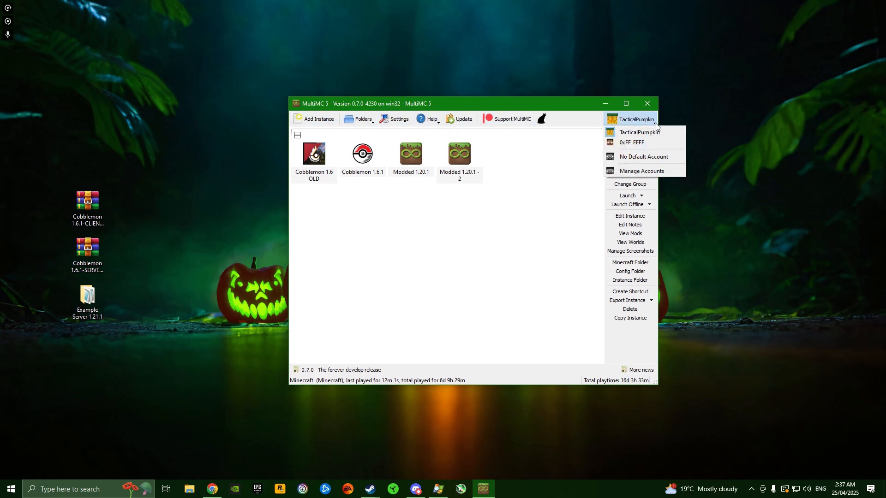
pyautogui.moveTo(631, 143)
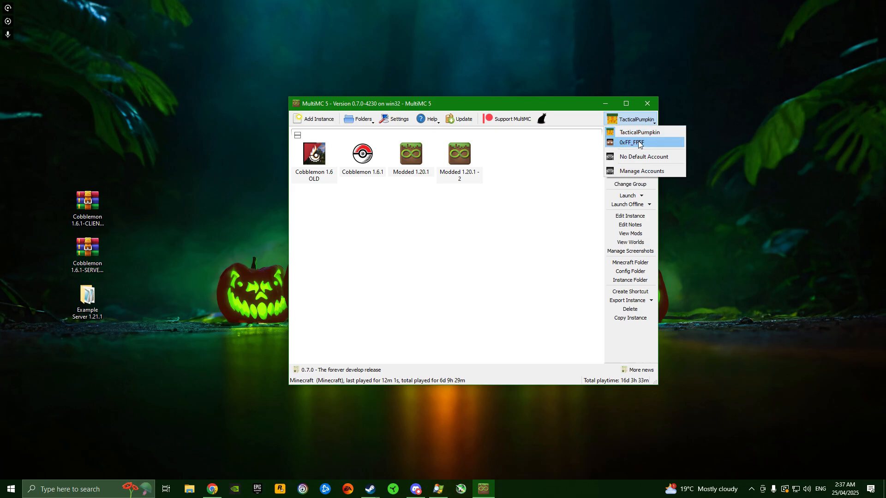
pyautogui.moveTo(641, 128)
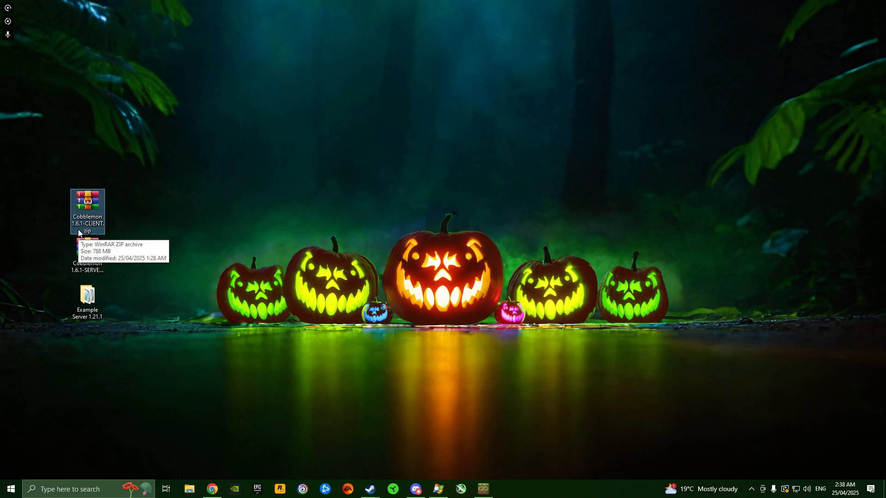
# Step: View Cobblemon 1.6.1-CLIENT.zip in WinRAR, then step up from its contents
pyautogui.doubleClick(86, 208)
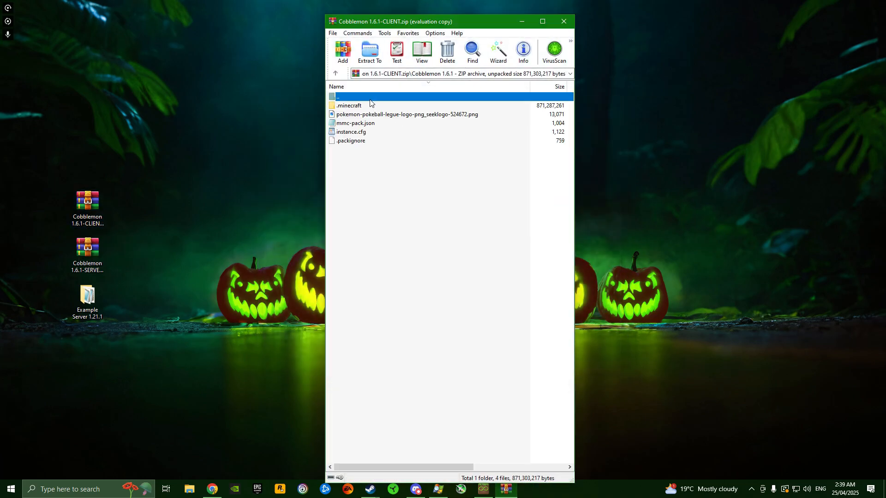
pyautogui.doubleClick(348, 106)
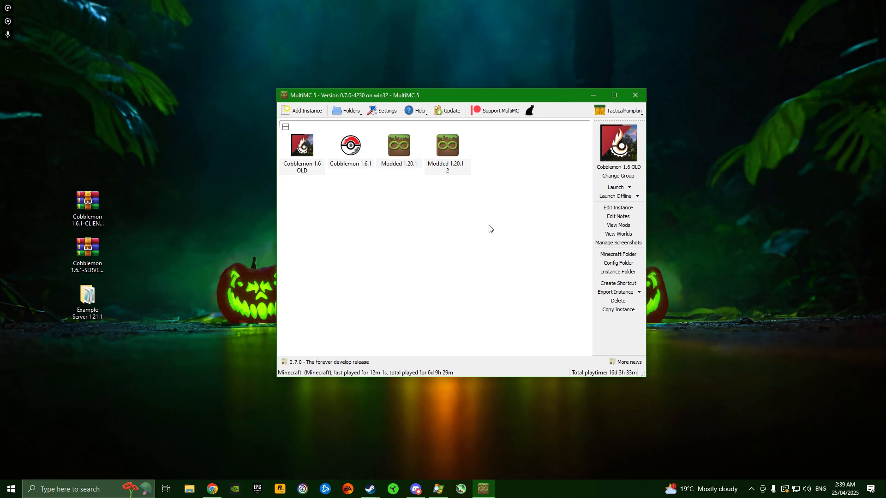
pyautogui.moveTo(449, 239)
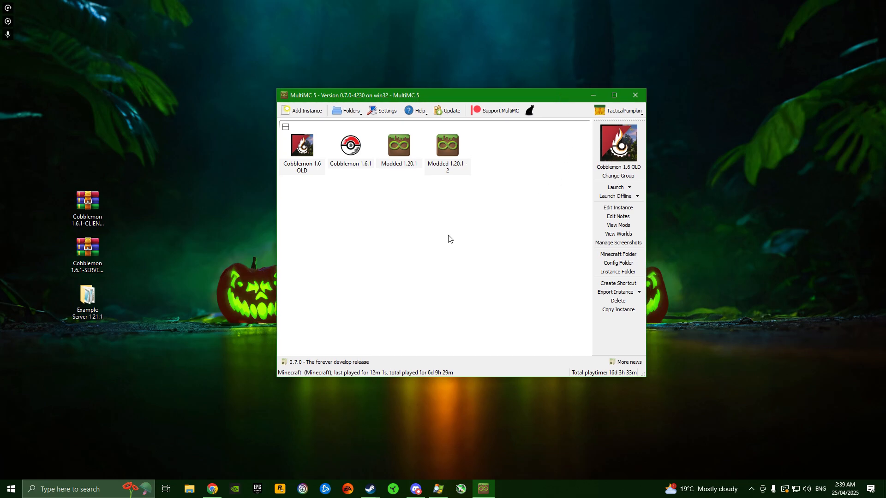
# Step: Create a new vanilla Minecraft 1.21.1 instance via Create instance
pyautogui.rightClick(450, 237)
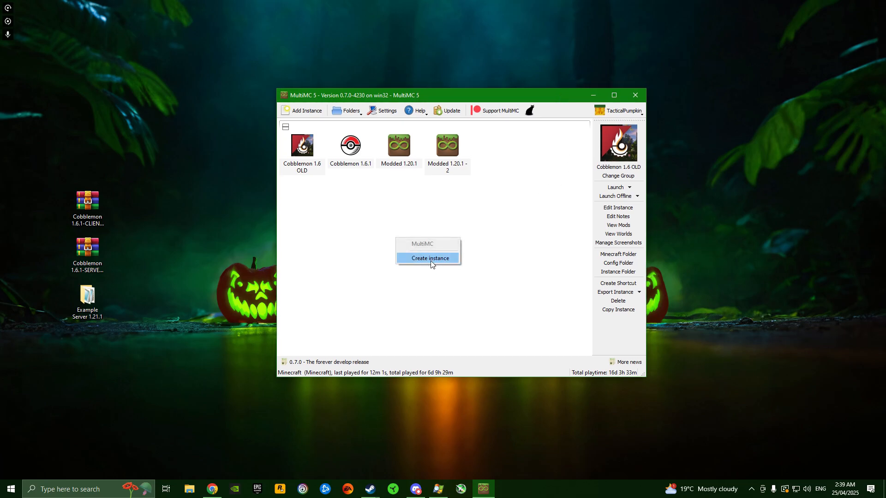
pyautogui.click(429, 258)
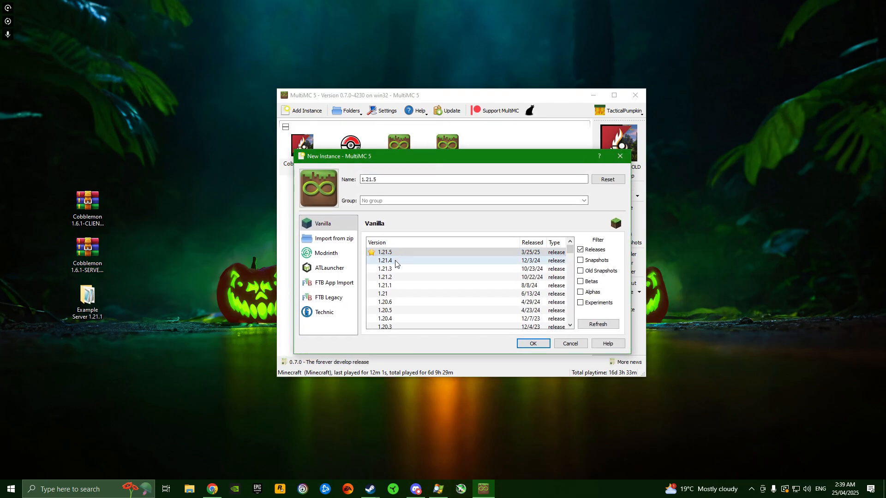
pyautogui.click(384, 285)
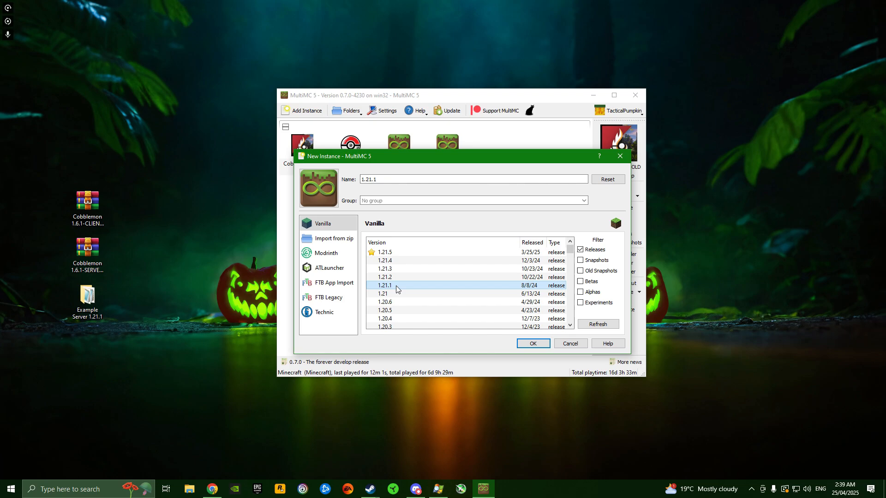
pyautogui.moveTo(412, 289)
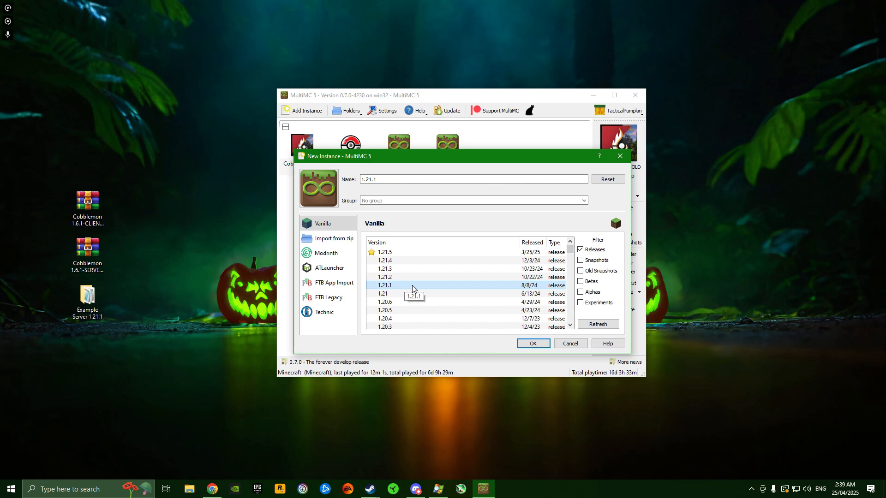
pyautogui.click(532, 343)
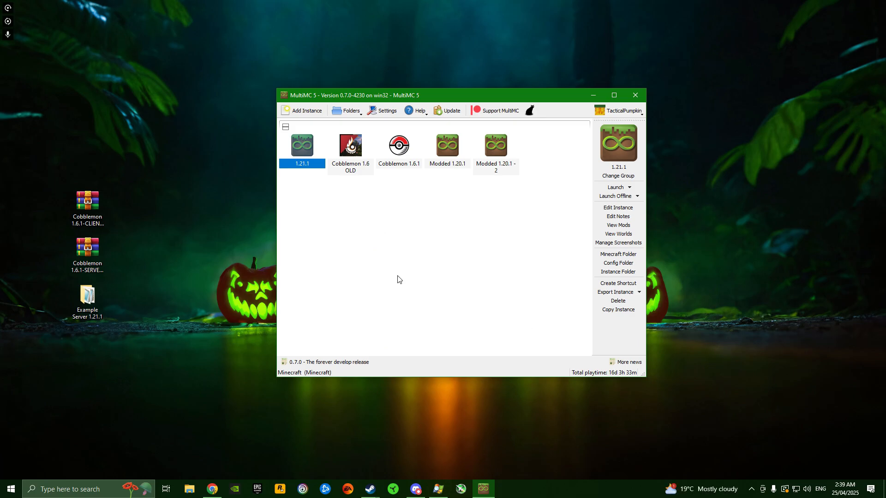
pyautogui.moveTo(332, 146)
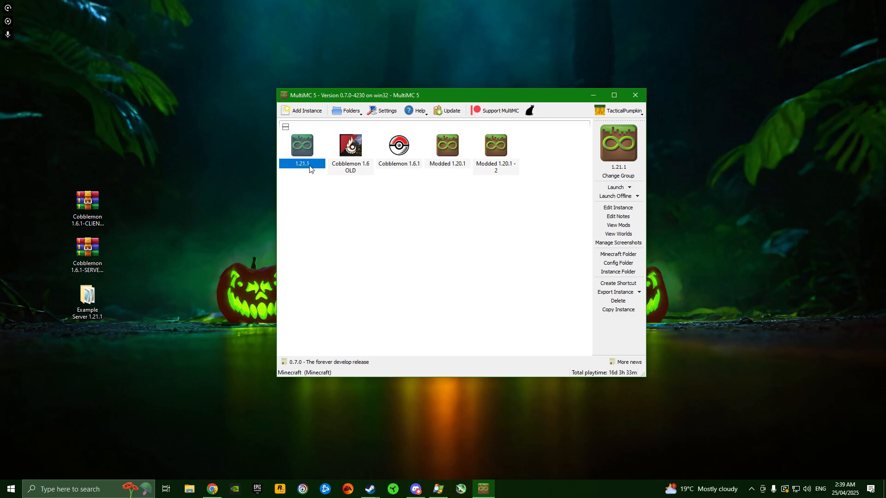
# Step: Edit the 1.21.1 instance and install the recommended Fabric Loader 0.16.13
pyautogui.click(494, 145)
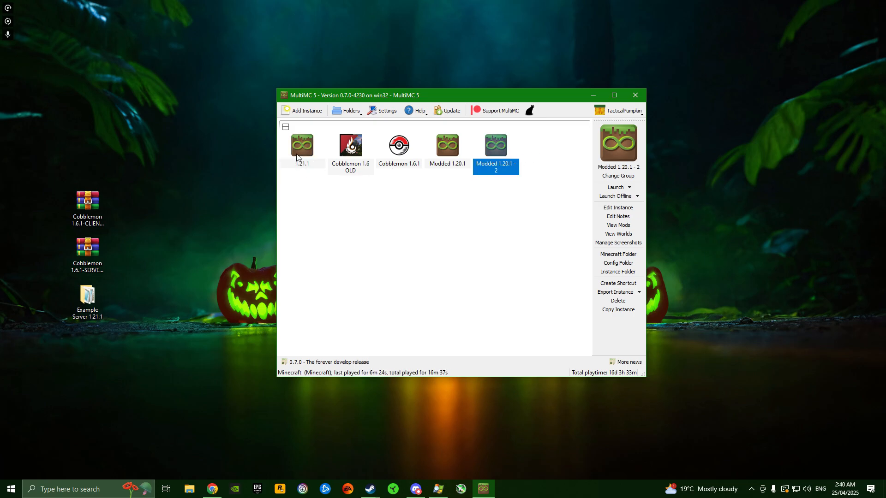
pyautogui.click(302, 145)
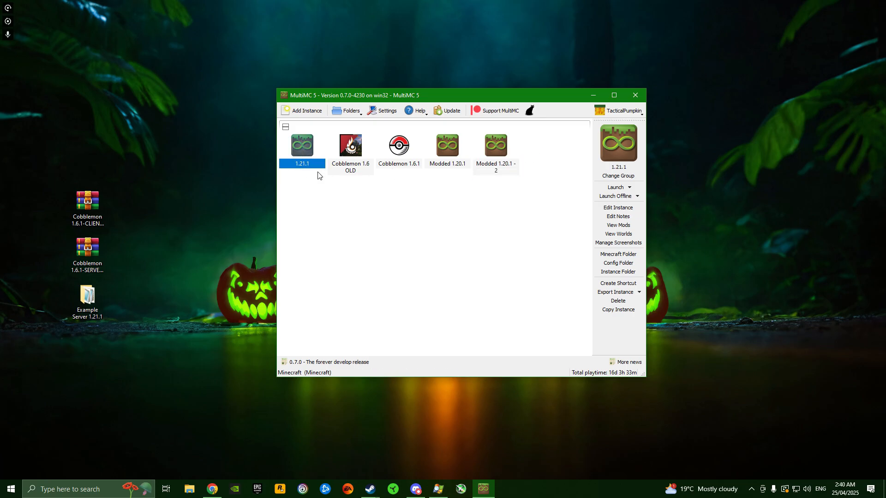
pyautogui.rightClick(302, 144)
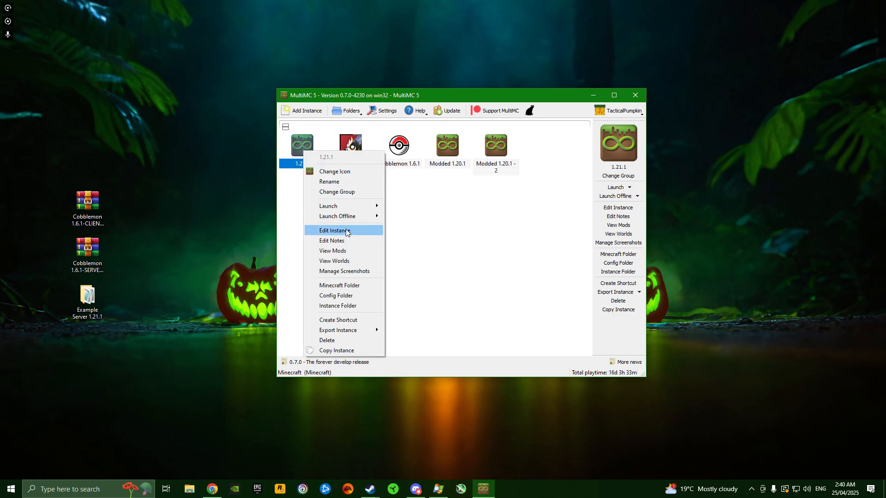
pyautogui.click(335, 230)
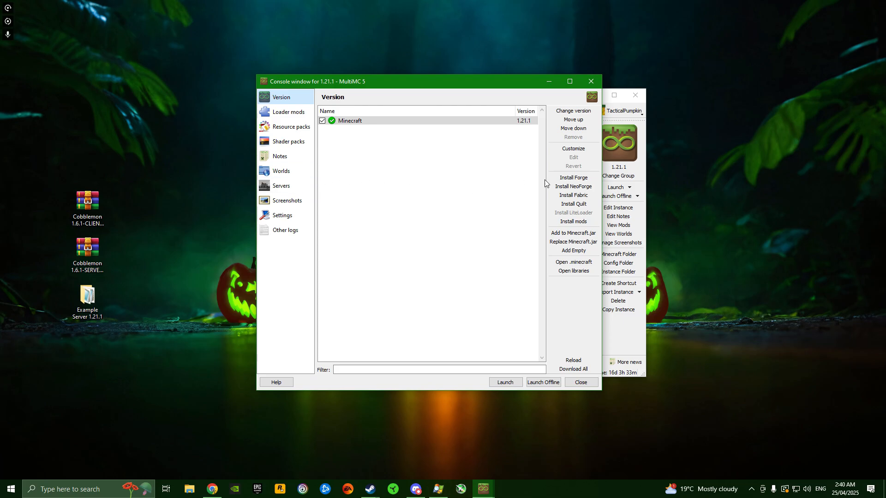
pyautogui.moveTo(573, 194)
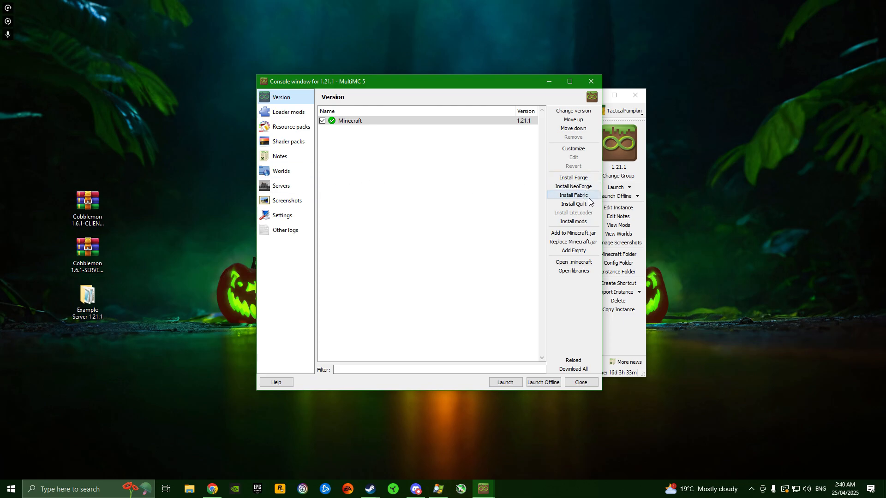
pyautogui.click(572, 195)
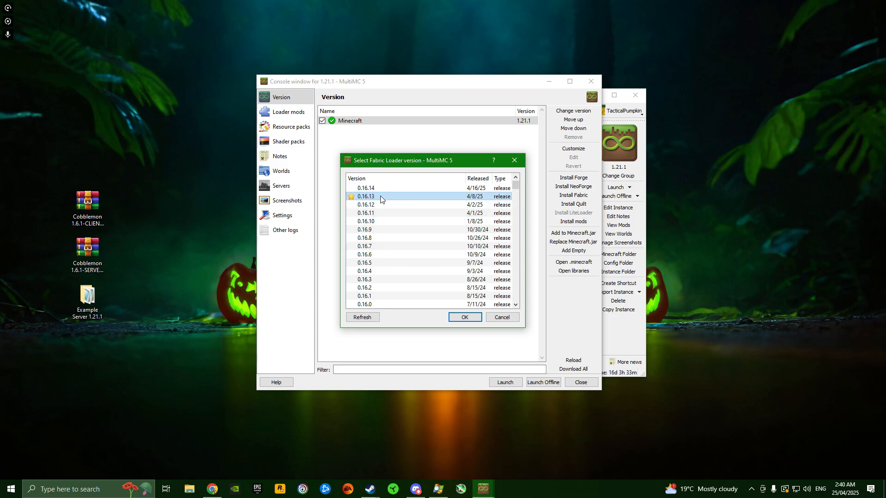
pyautogui.moveTo(383, 199)
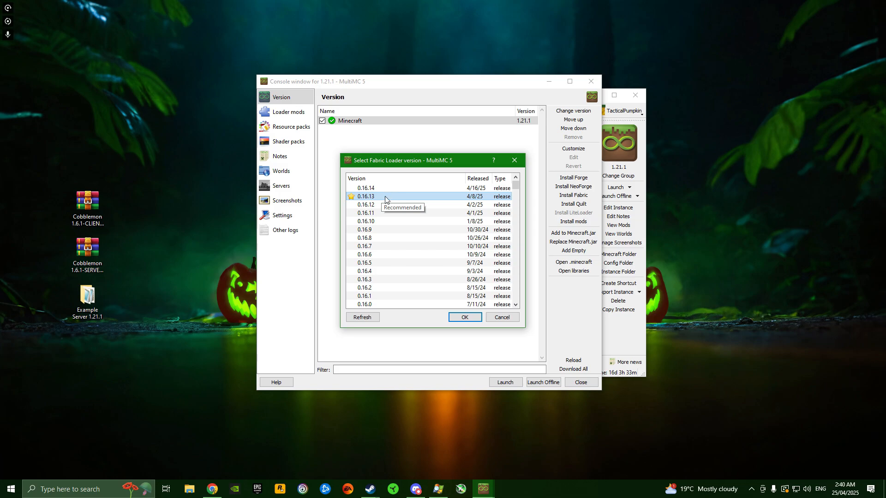
pyautogui.click(464, 317)
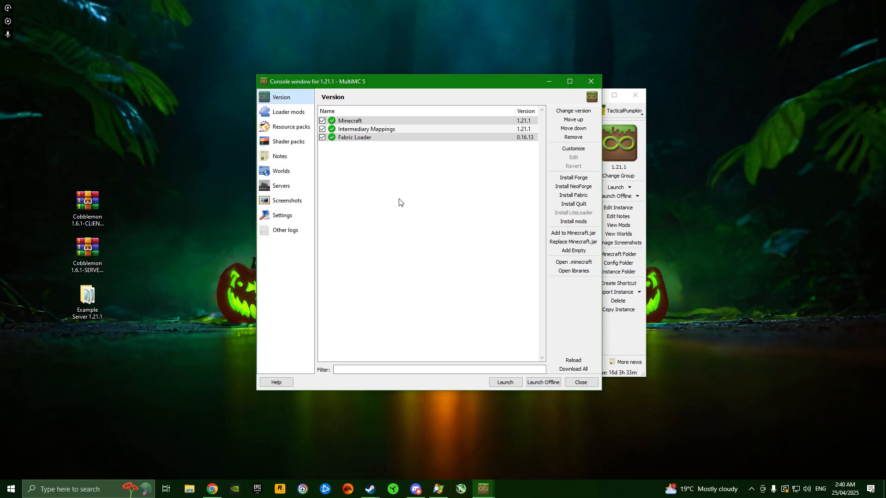
# Step: Override the instance's memory settings with a 10240 MB maximum and 512 MB minimum
pyautogui.click(283, 215)
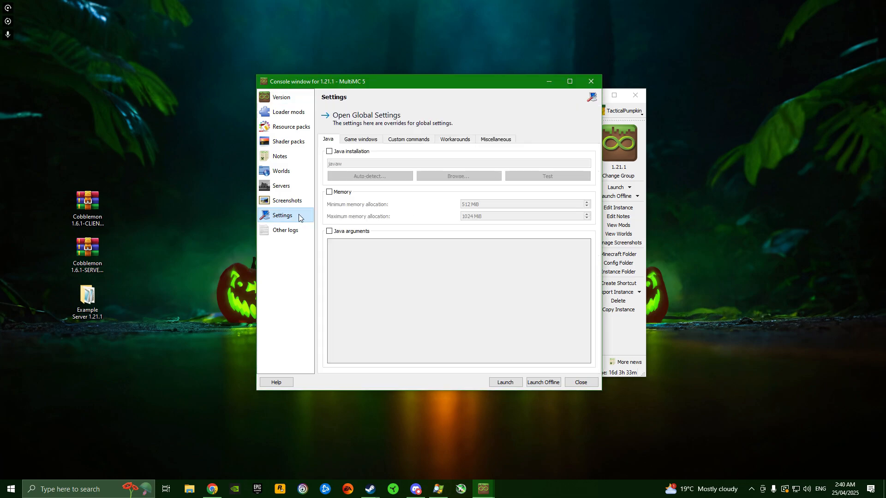
pyautogui.click(330, 192)
pyautogui.write('0')
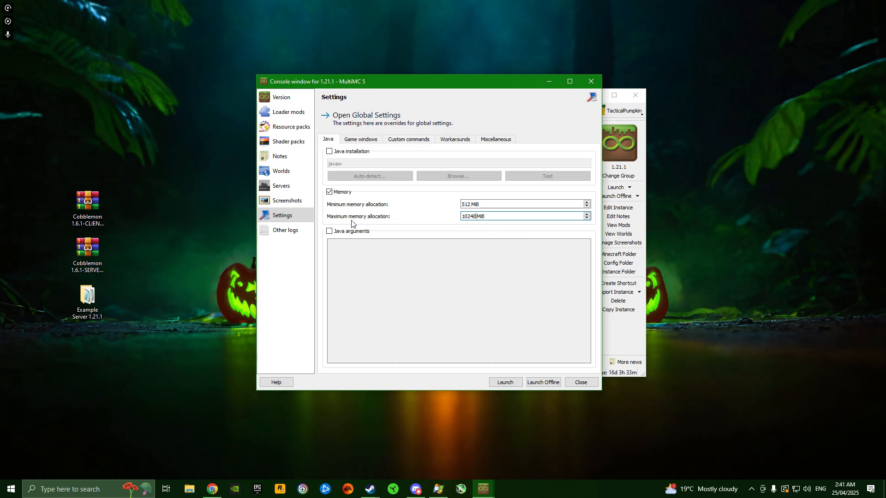
pyautogui.click(522, 216)
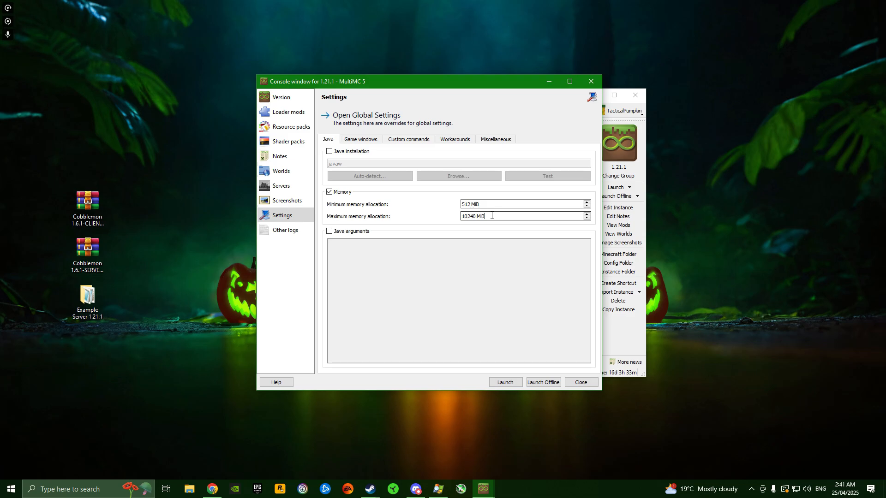
pyautogui.moveTo(591, 81)
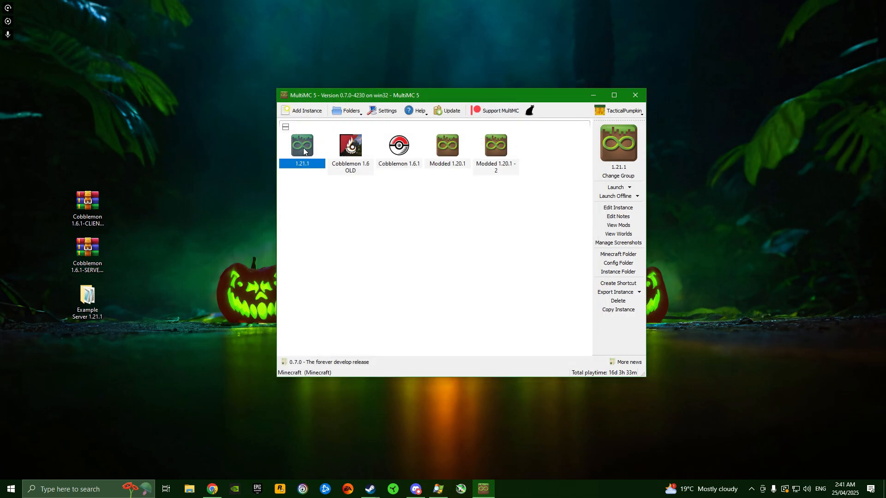
# Step: Launch the 1.21.1 instance to the welcome screen, close it, and bring up the instance's actions
pyautogui.click(615, 187)
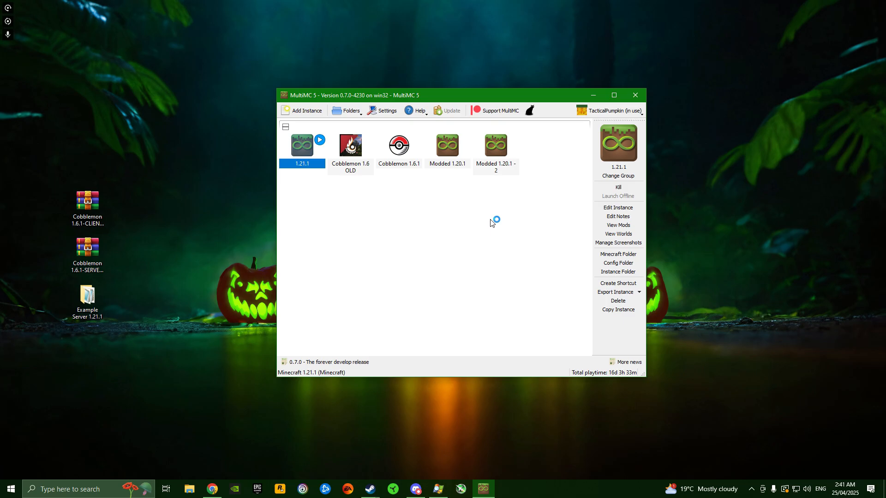
pyautogui.moveTo(492, 223)
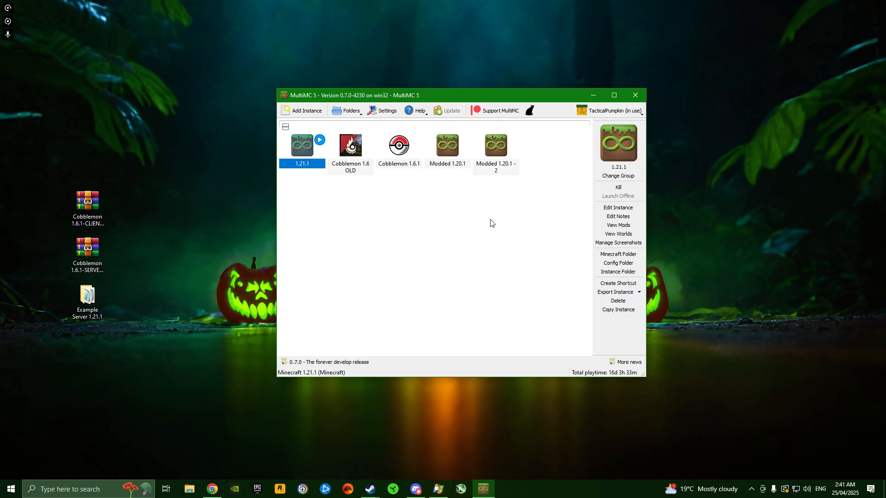
pyautogui.click(301, 145)
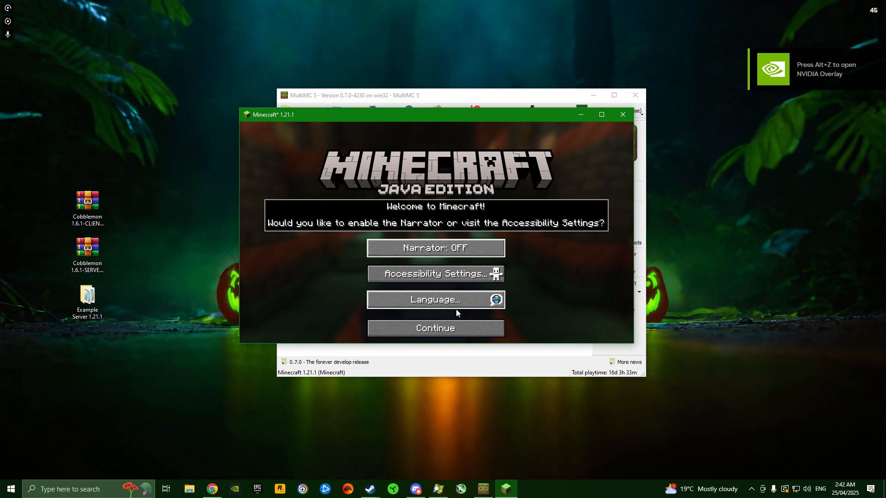
pyautogui.click(435, 328)
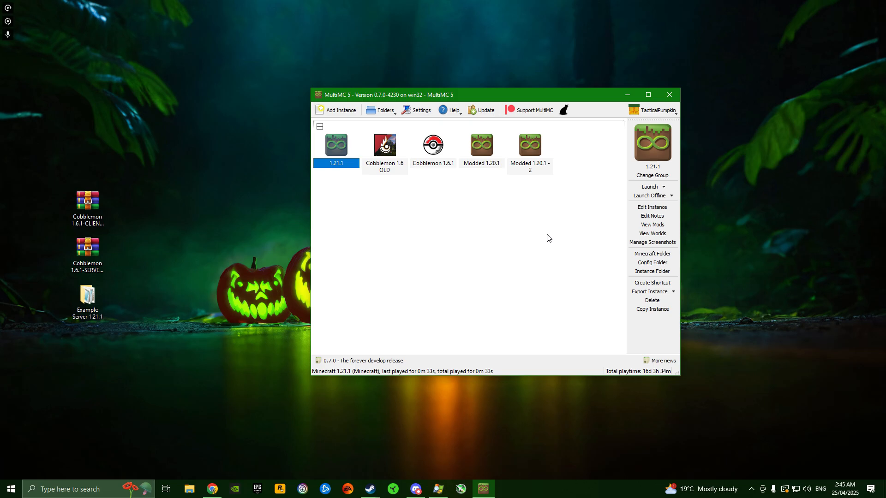
pyautogui.moveTo(407, 236)
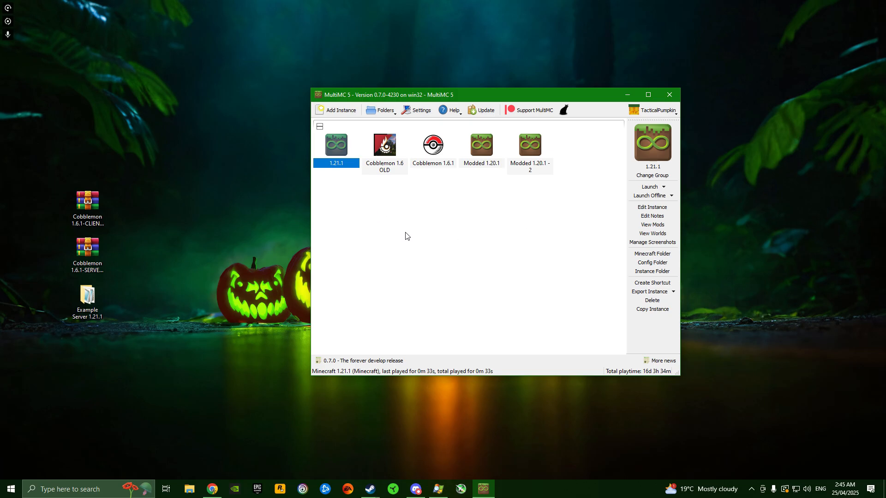
pyautogui.rightClick(336, 144)
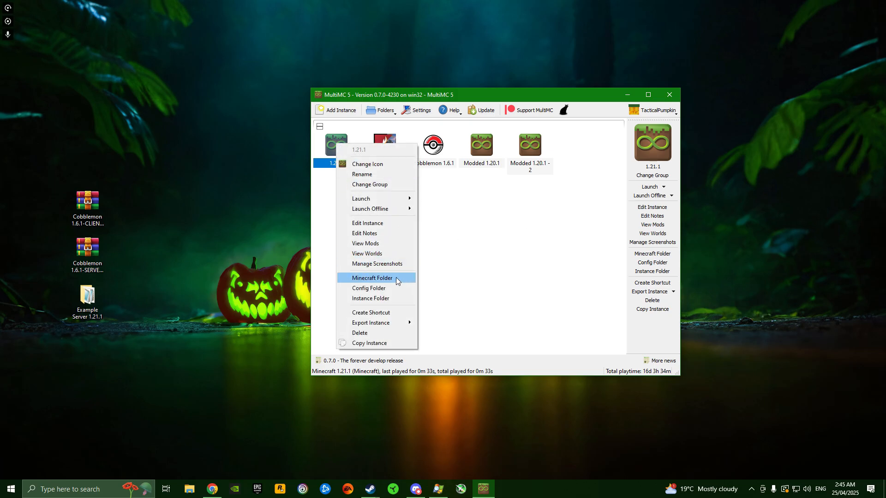
# Step: Go to the instance's Minecraft folder and up to the 1.21.1 instance folder
pyautogui.click(372, 278)
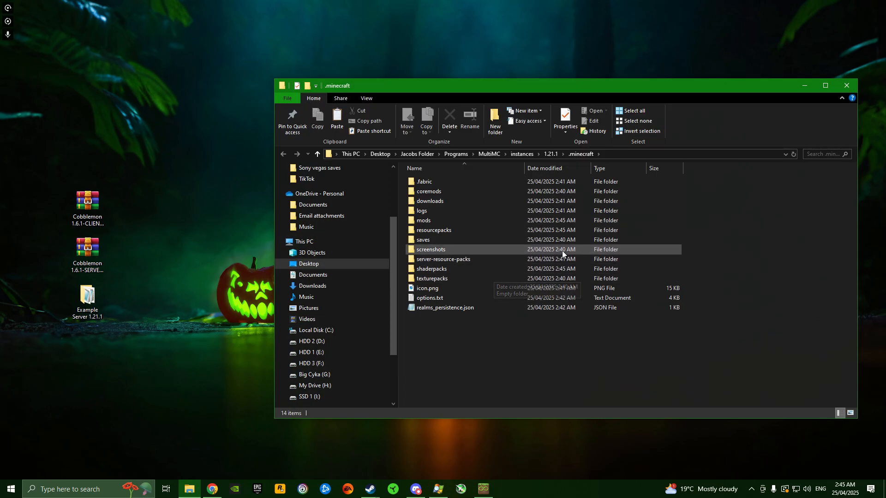
pyautogui.moveTo(489, 356)
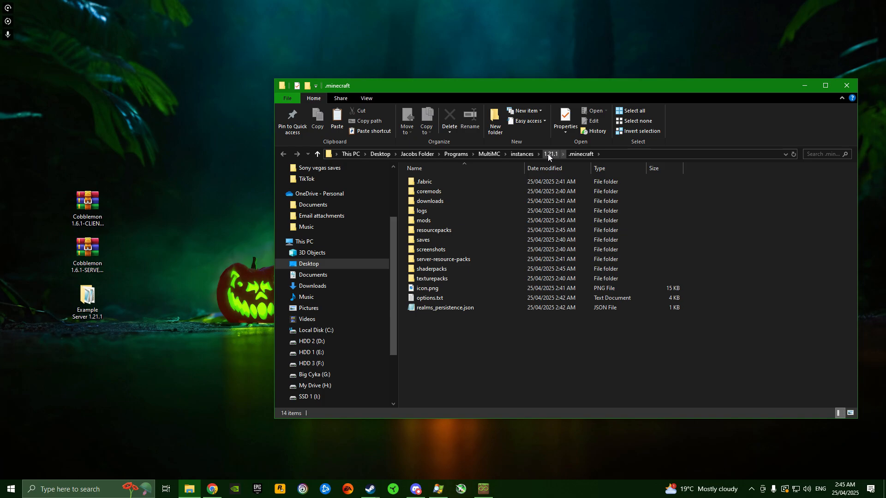
pyautogui.click(550, 154)
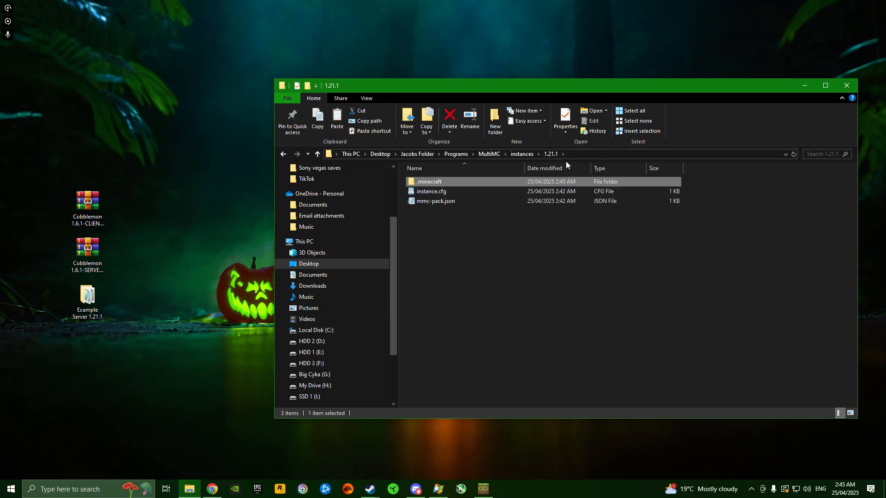
pyautogui.moveTo(482, 244)
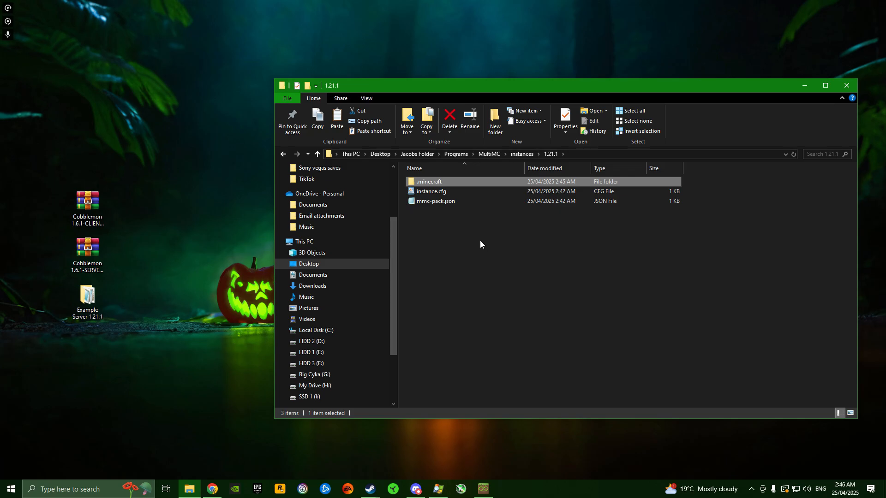
pyautogui.moveTo(447, 201)
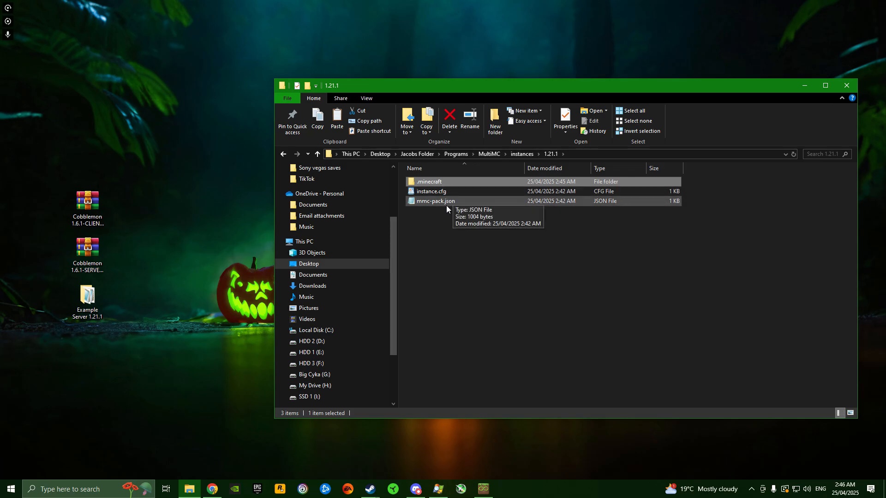
pyautogui.moveTo(450, 236)
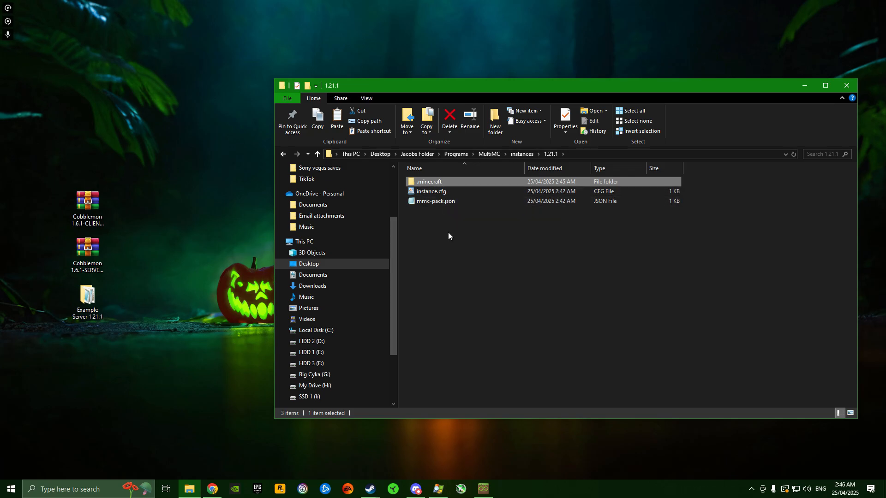
# Step: Drag the Cobblemon 1.6.1 client pack contents into the 1.21.1 instance folder, replacing same-named files
pyautogui.doubleClick(87, 200)
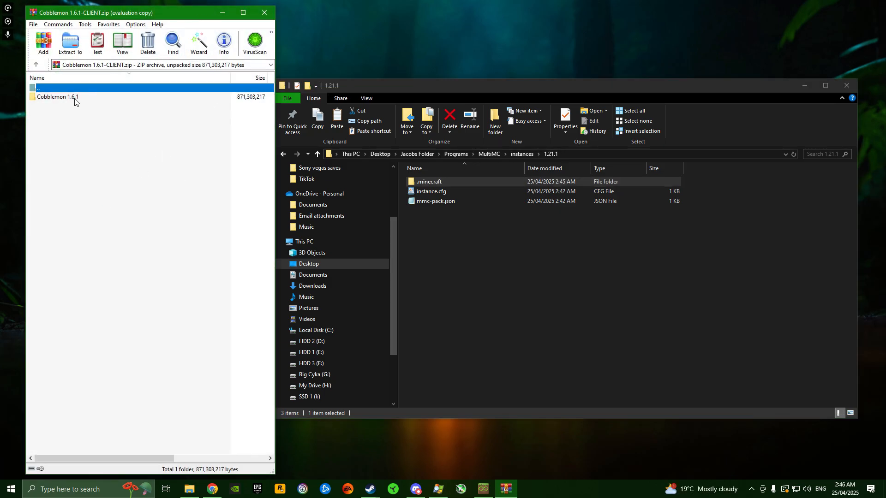
pyautogui.doubleClick(56, 97)
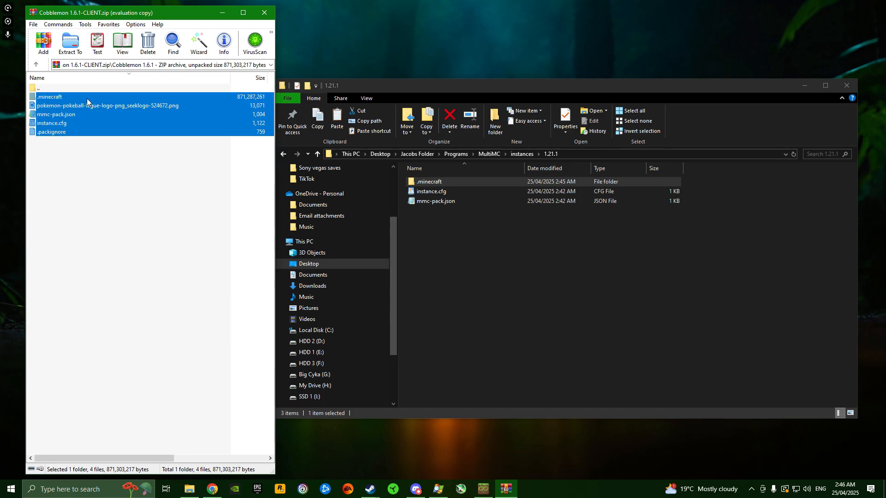
pyautogui.moveTo(61, 115)
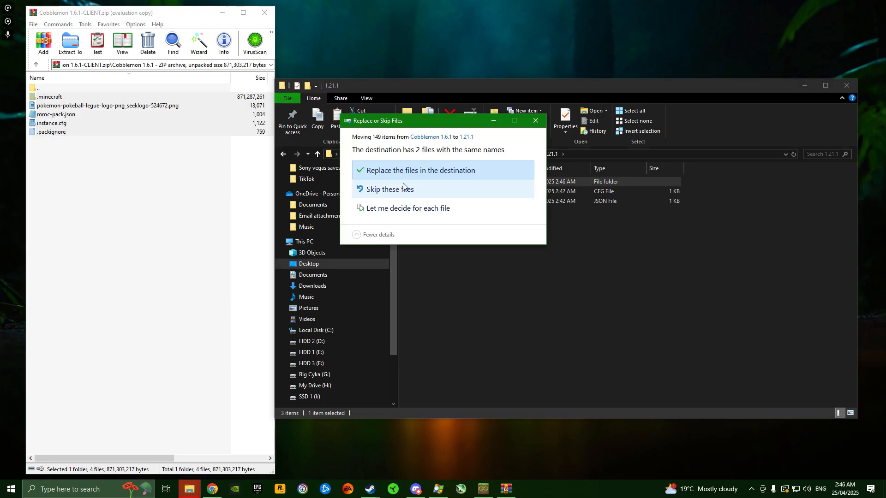
pyautogui.click(422, 169)
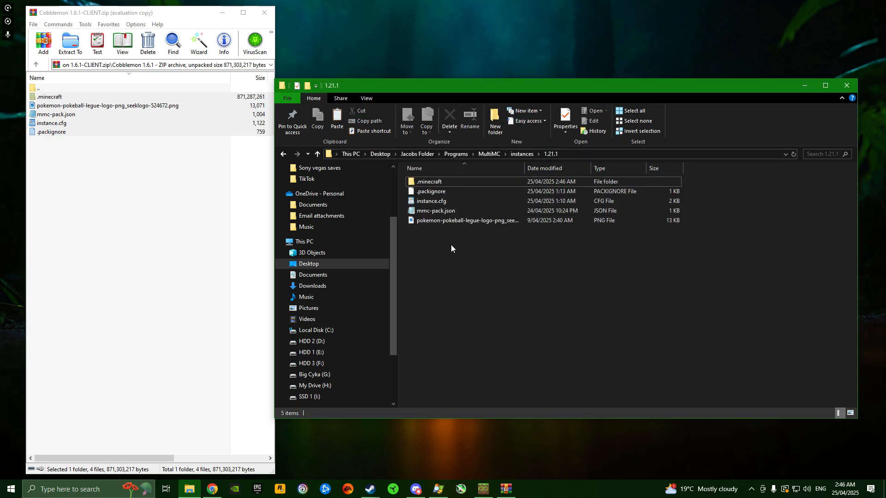
# Step: Check the merged .minecraft folder's shaderpacks and config subfolders
pyautogui.doubleClick(429, 182)
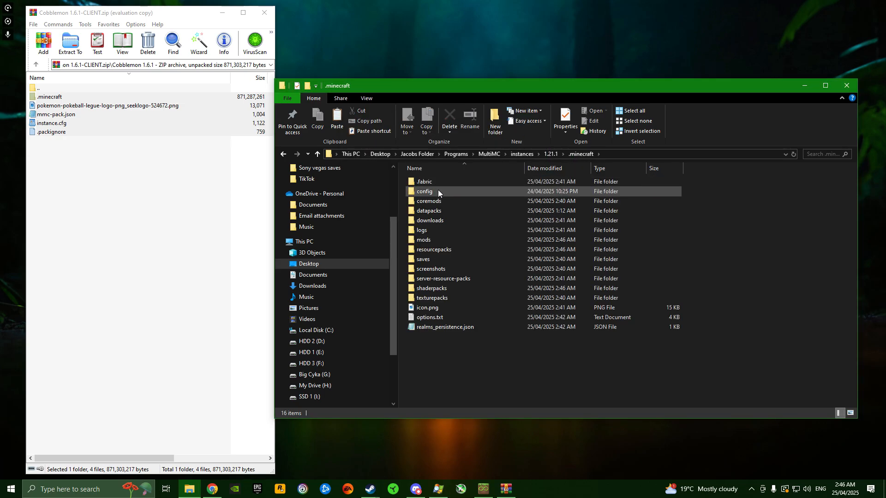
pyautogui.doubleClick(432, 288)
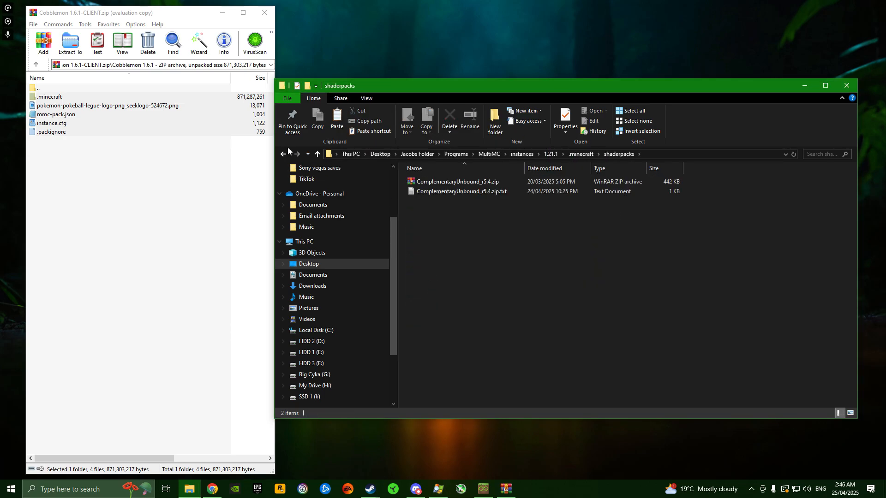
pyautogui.click(283, 155)
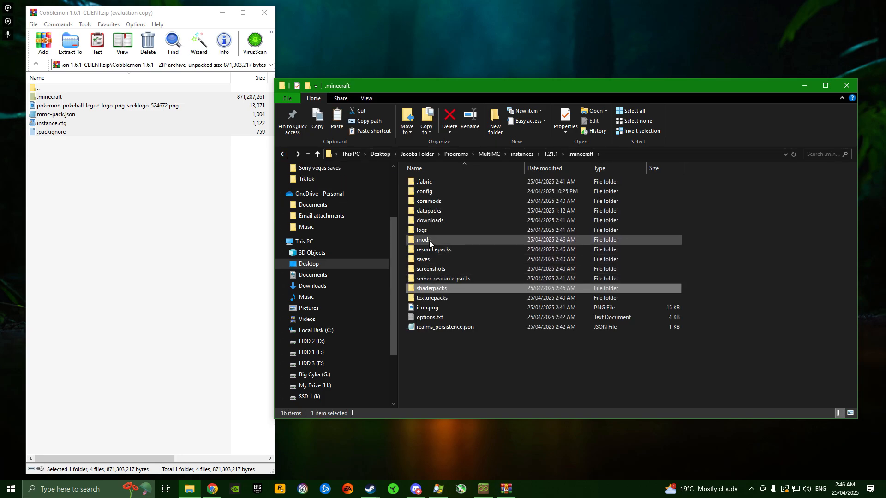
pyautogui.doubleClick(423, 191)
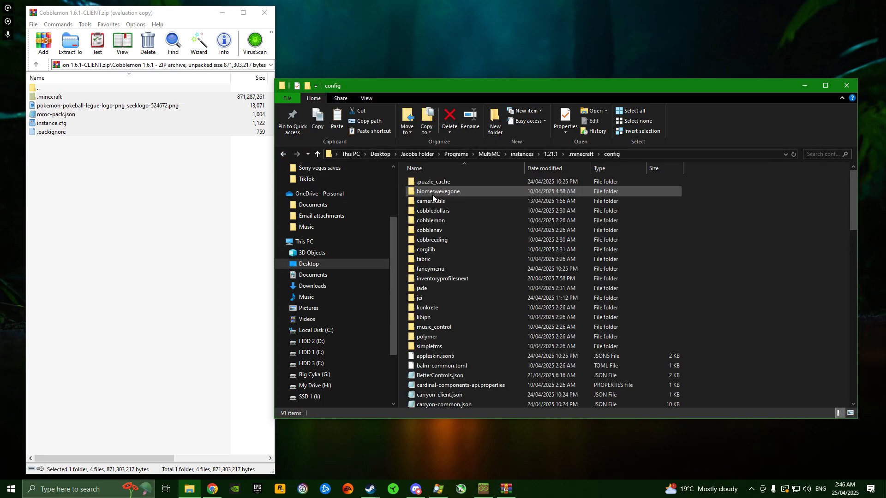
pyautogui.click(283, 154)
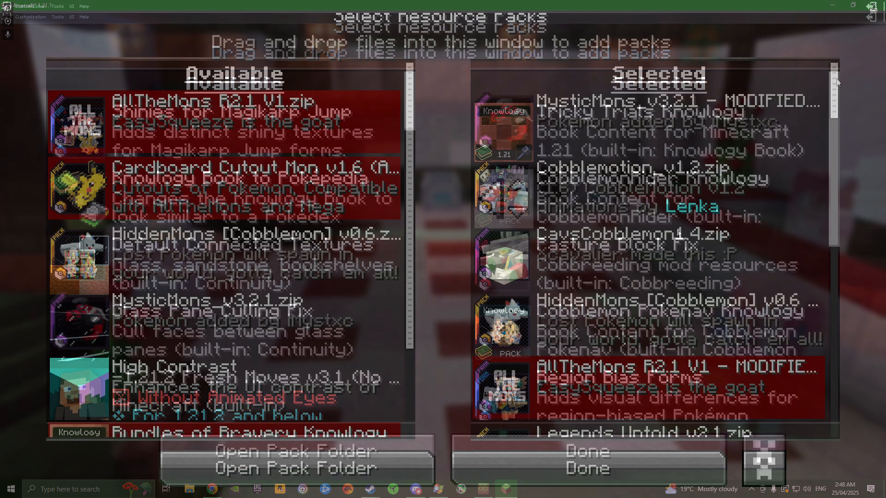
# Step: Review the full Selected resource packs list and confirm it with Done
pyautogui.scroll(-3)
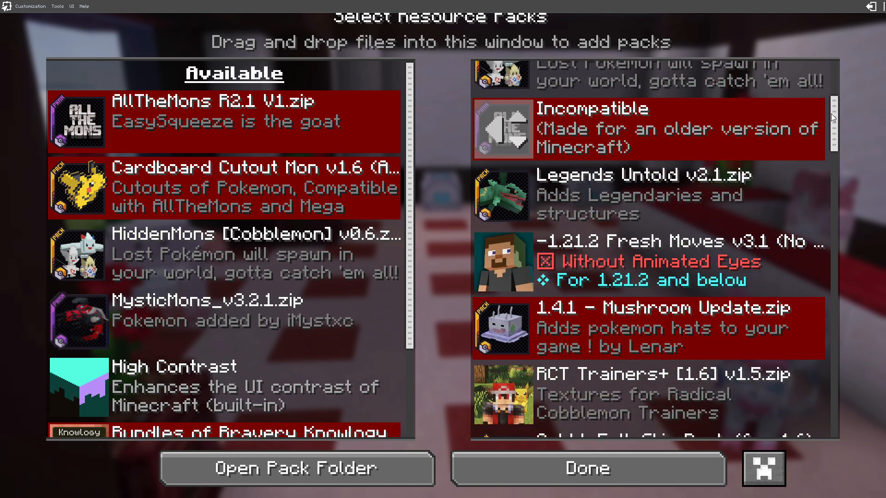
pyautogui.scroll(-3)
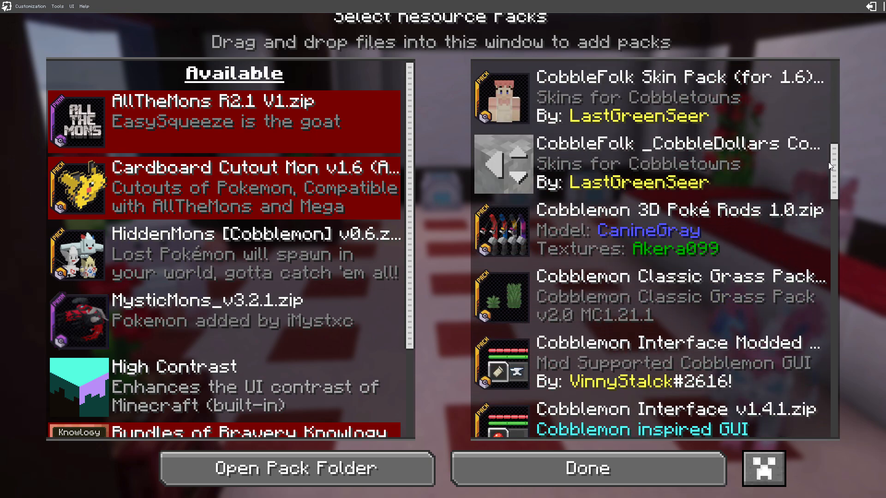
pyautogui.scroll(-3)
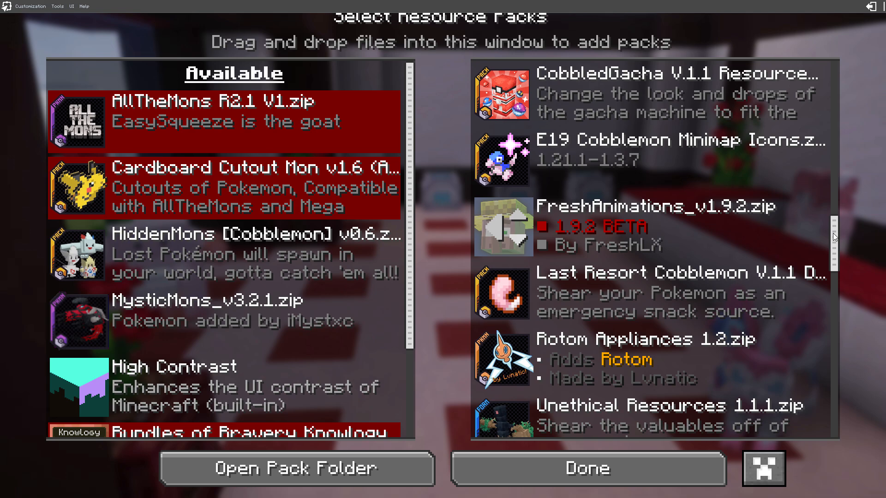
pyautogui.scroll(-3)
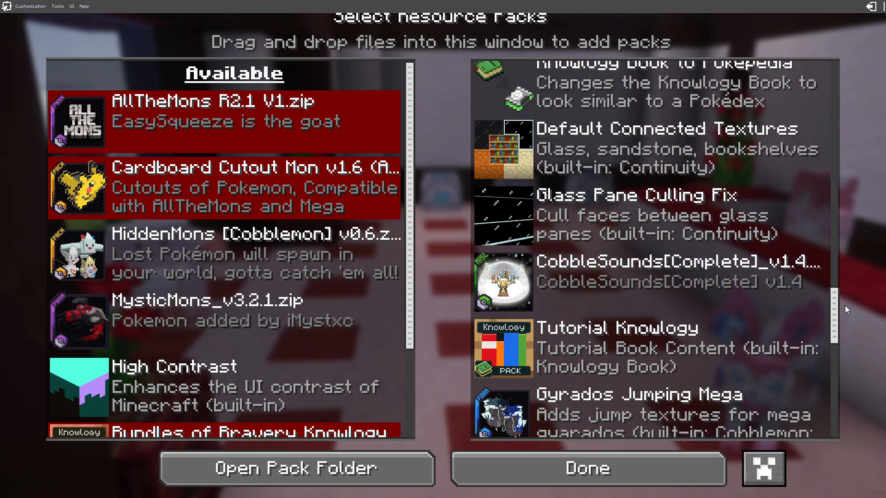
pyautogui.scroll(-3)
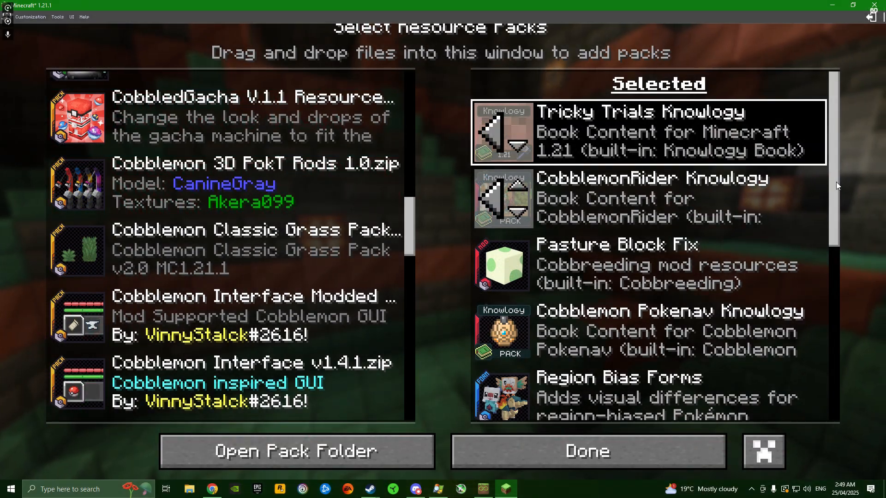
pyautogui.scroll(-3)
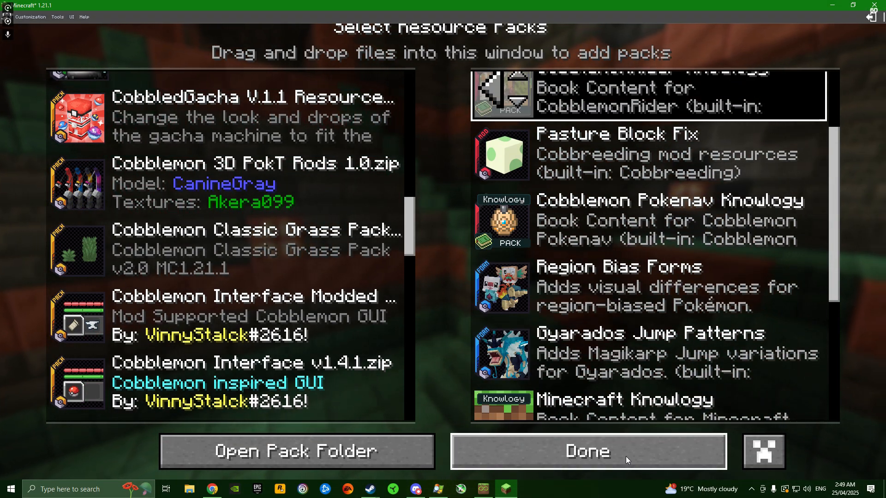
pyautogui.click(587, 451)
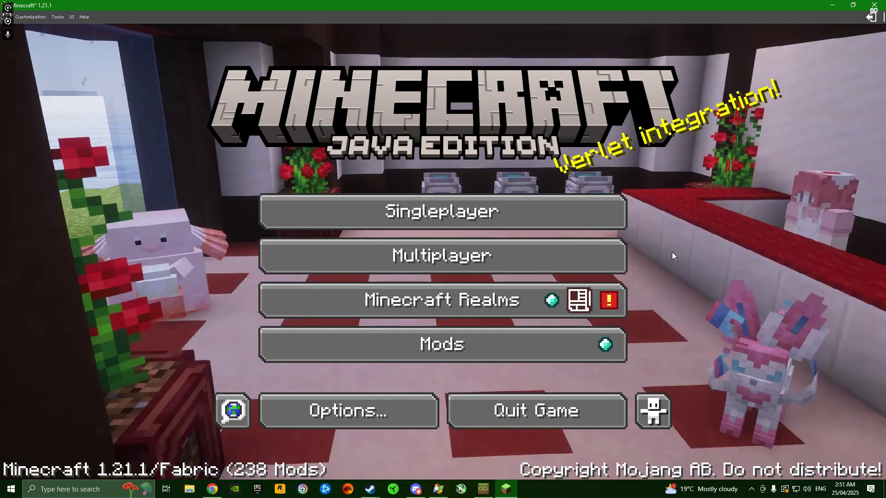
pyautogui.click(442, 210)
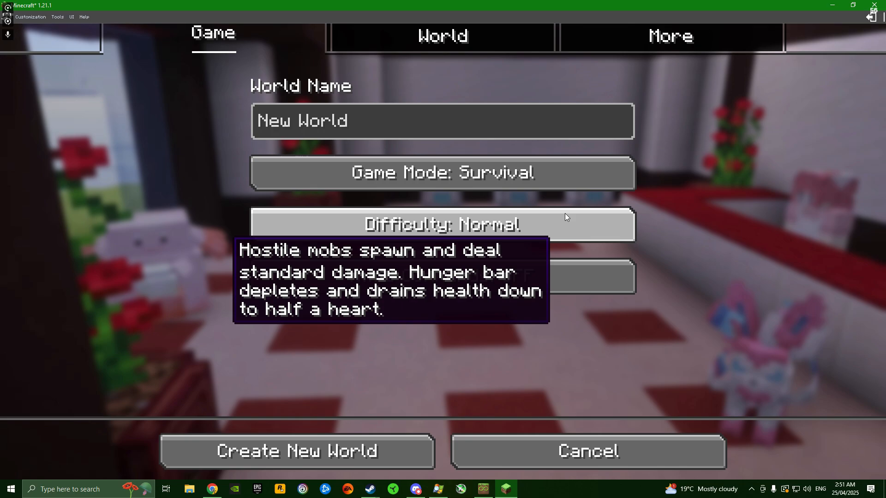
pyautogui.click(296, 451)
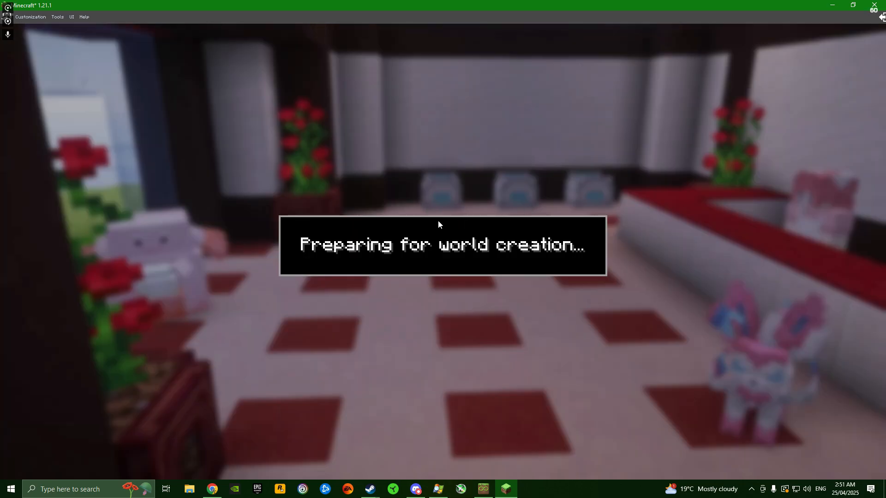
pyautogui.moveTo(582, 237)
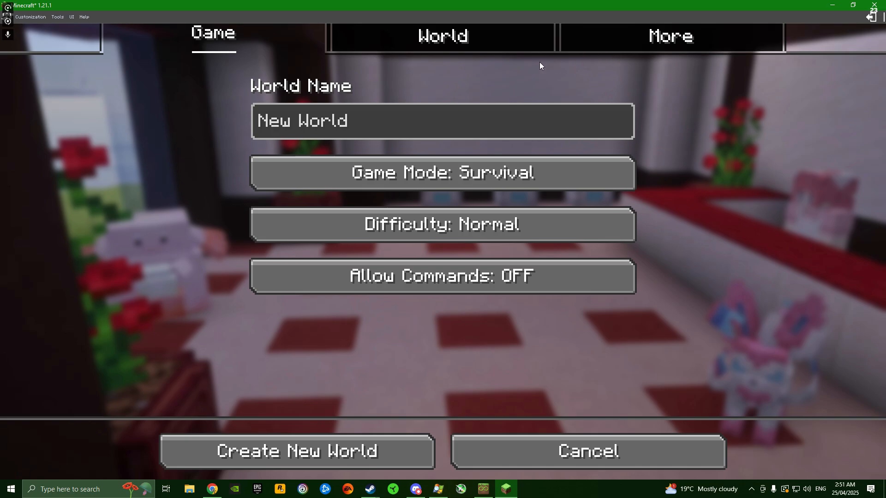
pyautogui.click(669, 36)
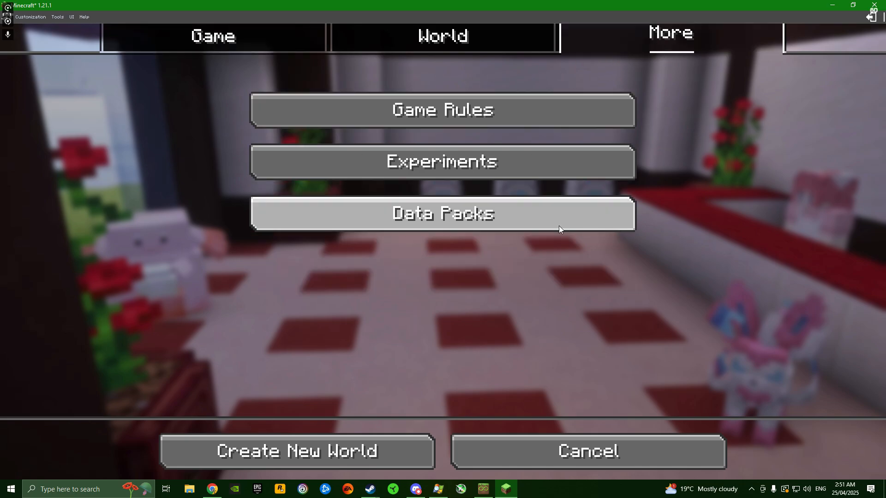
pyautogui.click(442, 213)
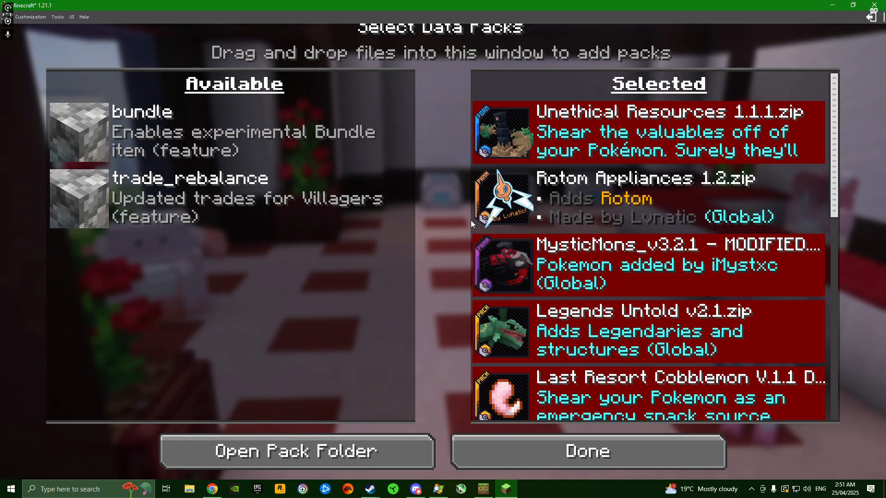
pyautogui.scroll(-3)
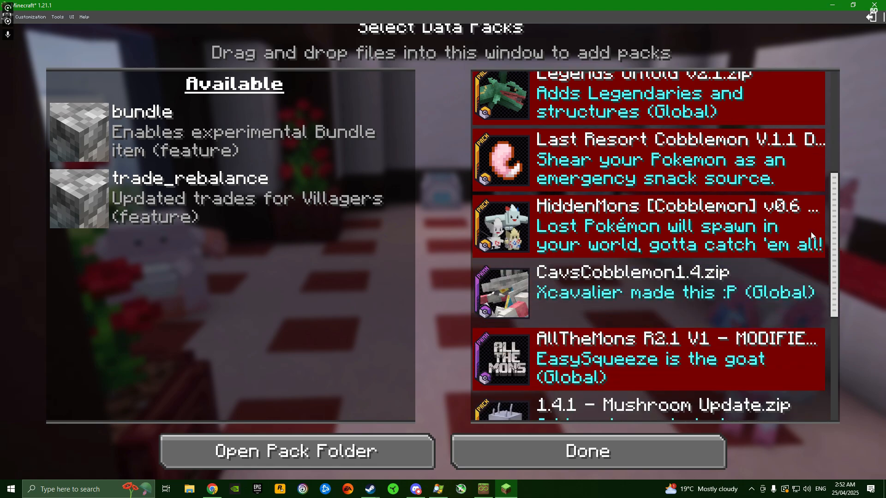
pyautogui.scroll(-3)
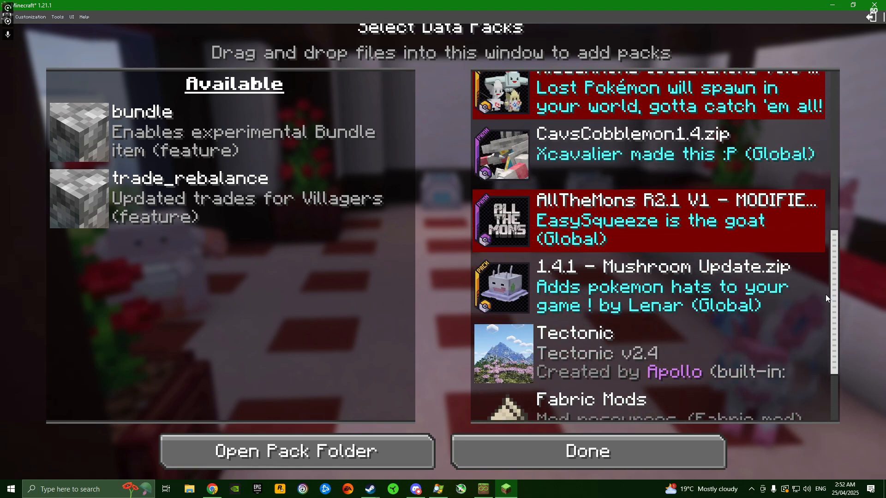
pyautogui.scroll(3)
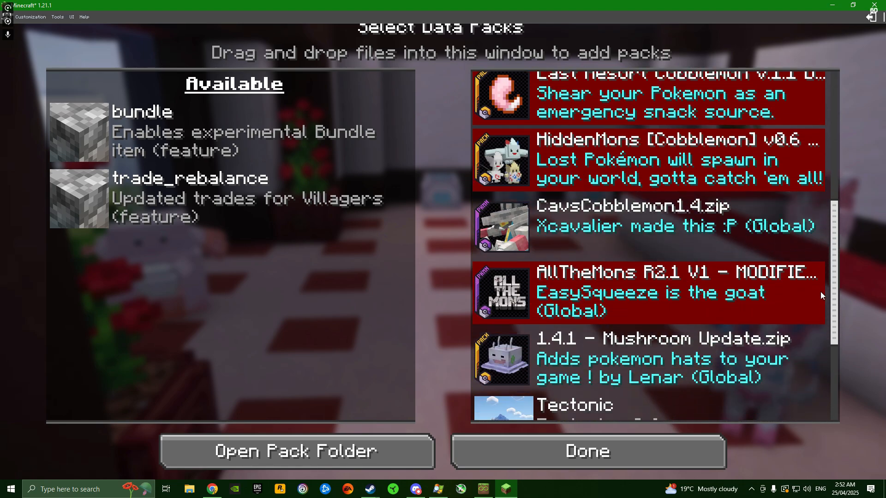
pyautogui.scroll(3)
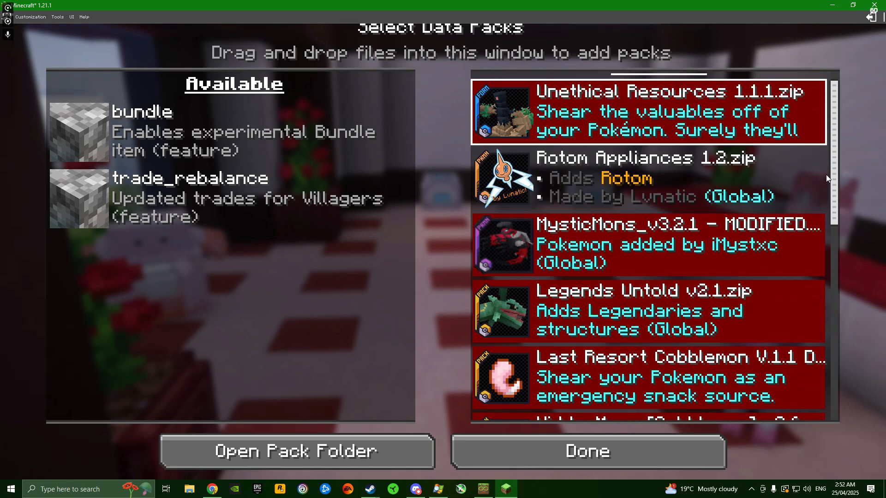
pyautogui.click(587, 451)
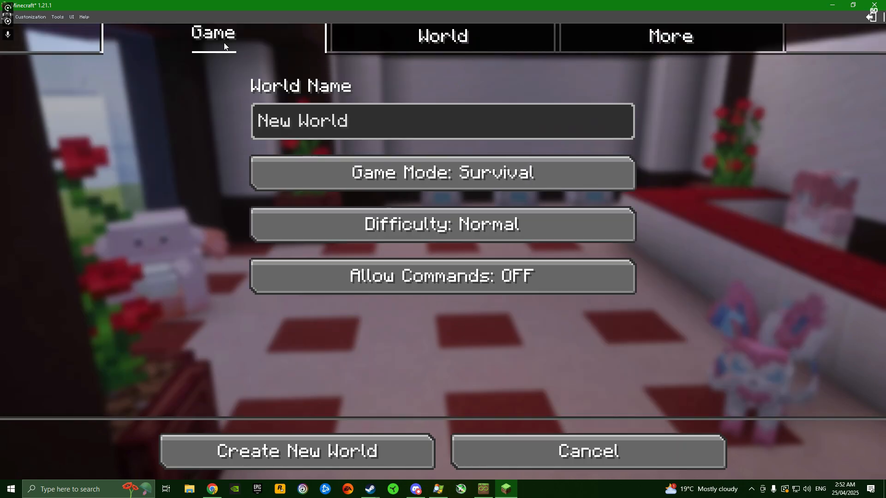
# Step: Name the new survival world 'Testworld', create it and pause once loaded
pyautogui.press('Backspace')
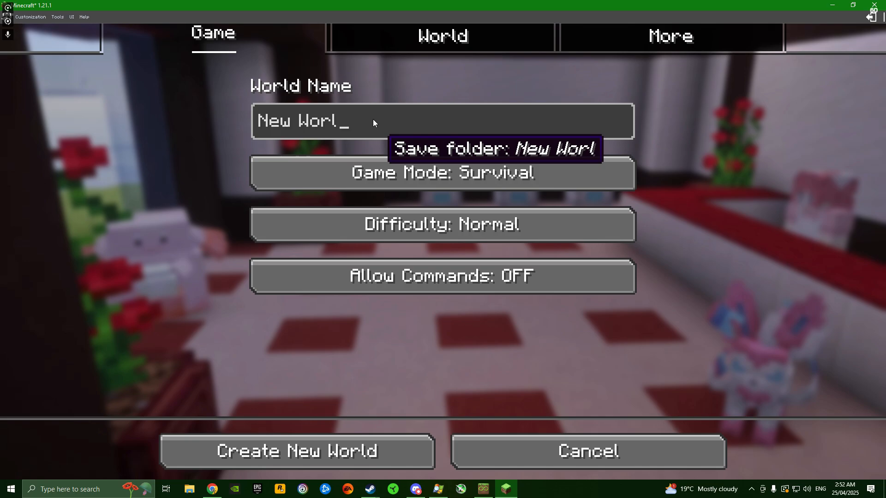
pyautogui.write('Test')
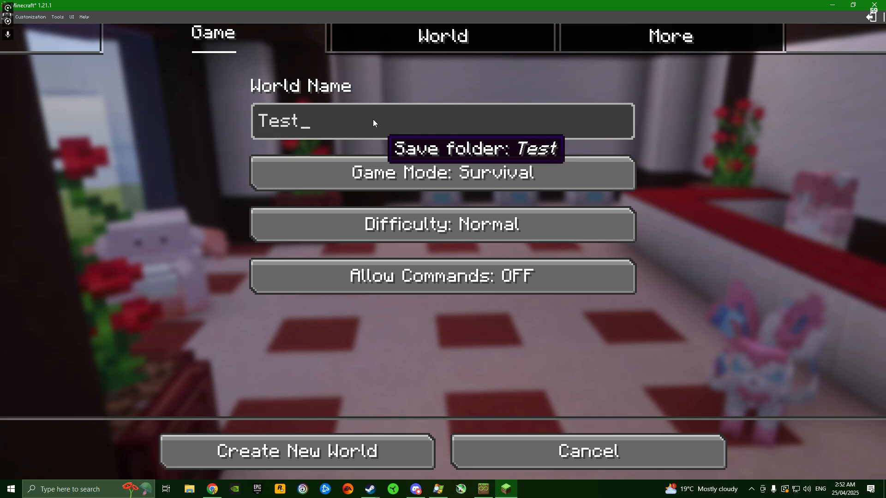
pyautogui.write('world')
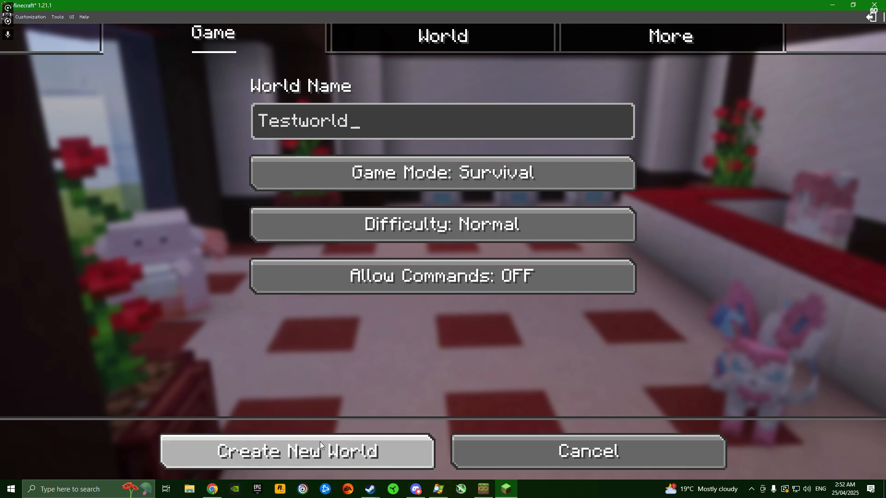
pyautogui.click(296, 451)
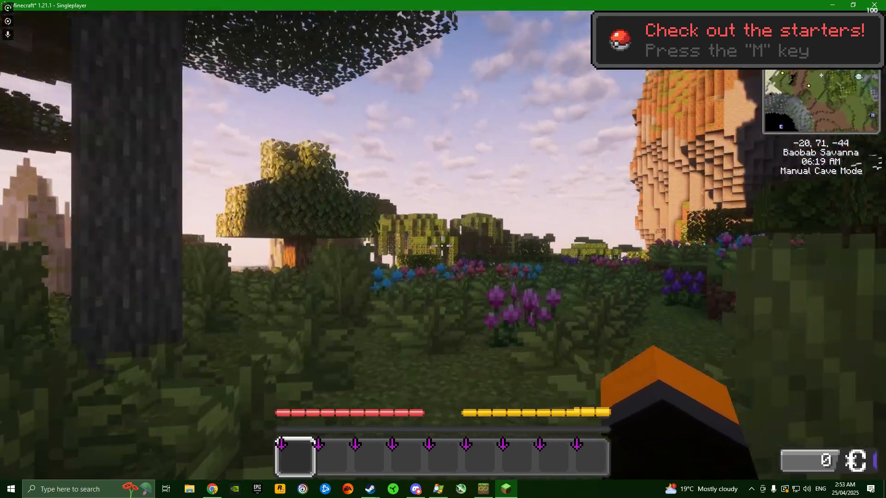
pyautogui.press('Escape')
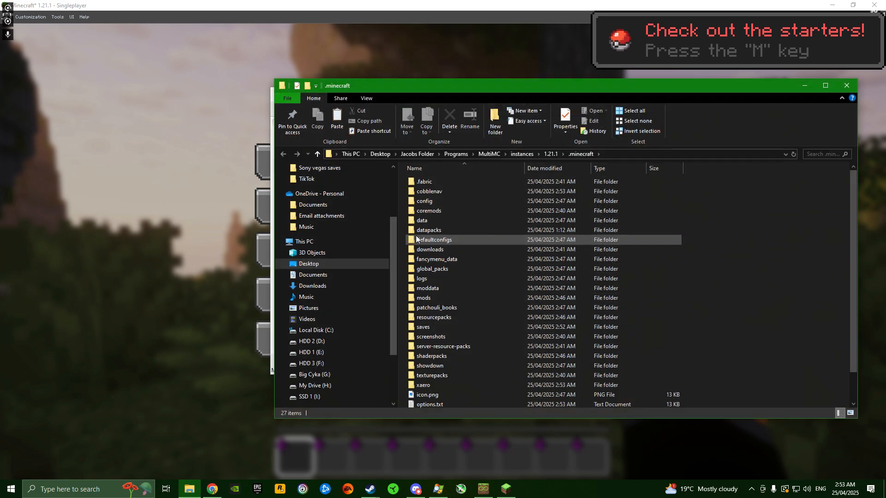
pyautogui.moveTo(423, 327)
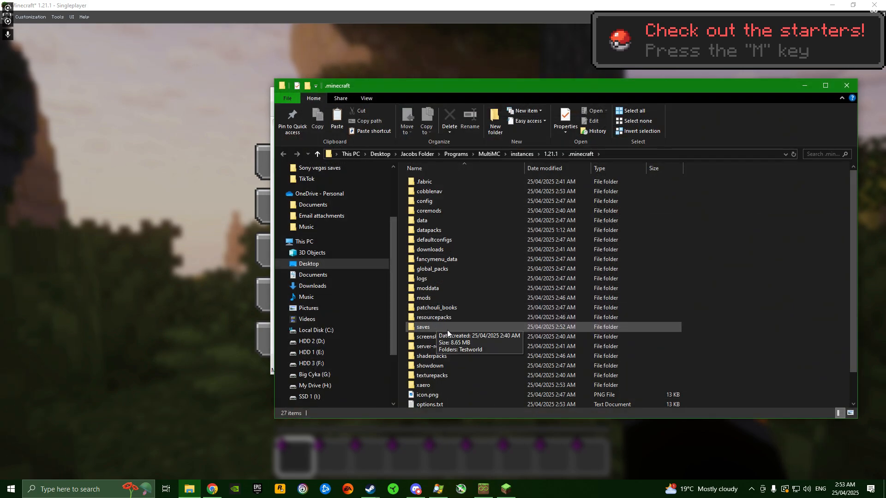
# Step: Navigate from .minecraft through saves and Testworld into its empty datapacks folder
pyautogui.doubleClick(424, 327)
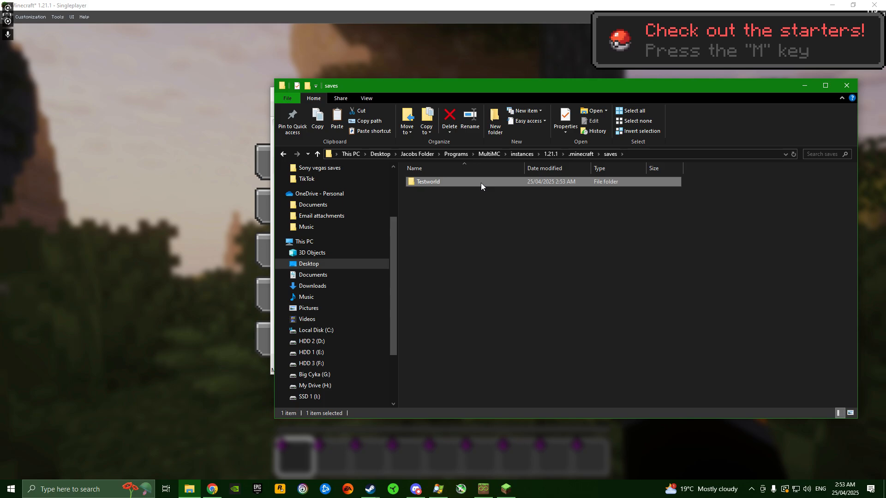
pyautogui.doubleClick(427, 181)
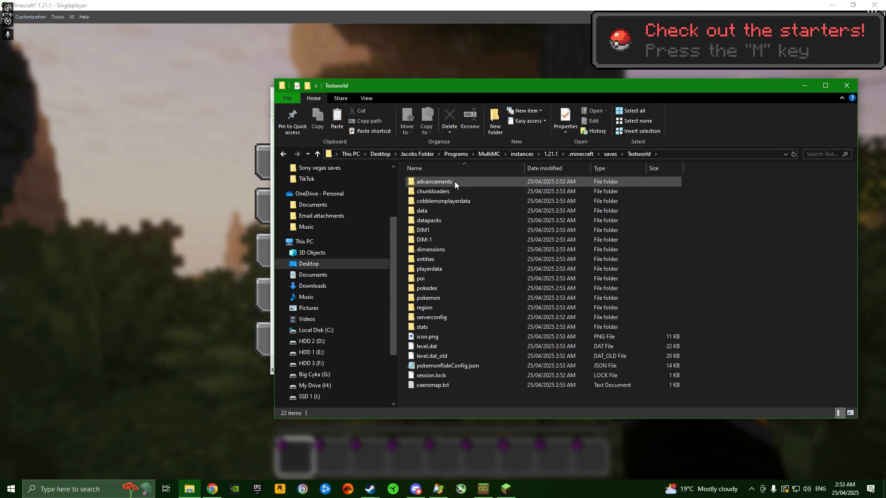
pyautogui.click(428, 221)
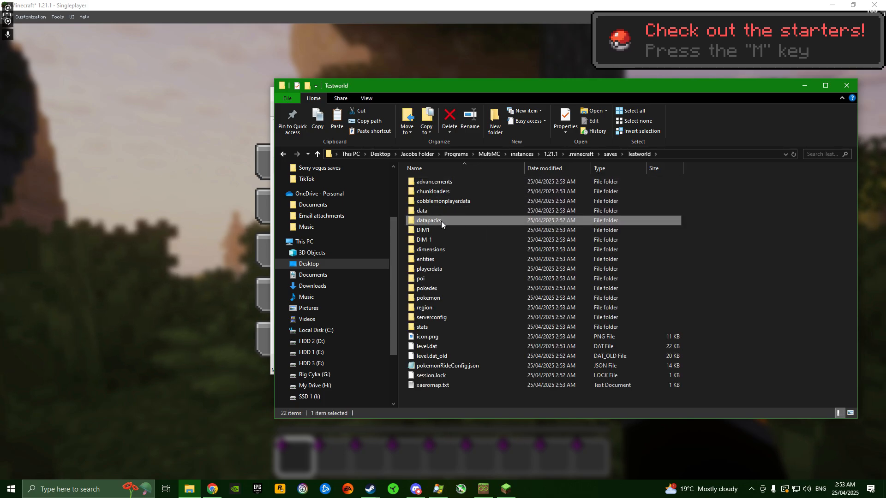
pyautogui.doubleClick(429, 220)
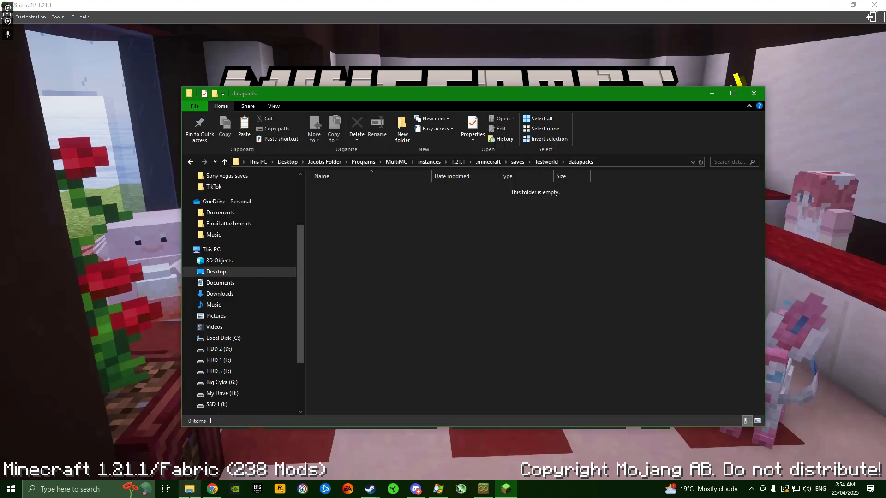
# Step: Go back up to .minecraft and copy the instance's datapacks folder
pyautogui.click(488, 162)
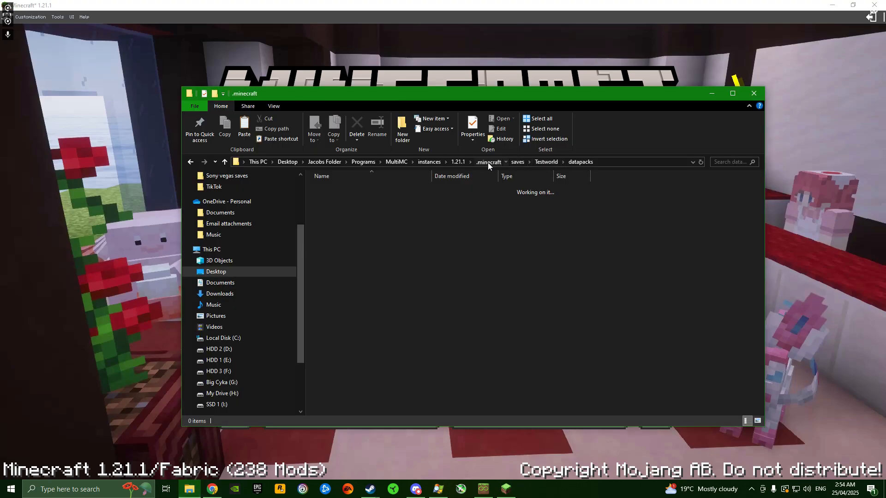
pyautogui.click(488, 162)
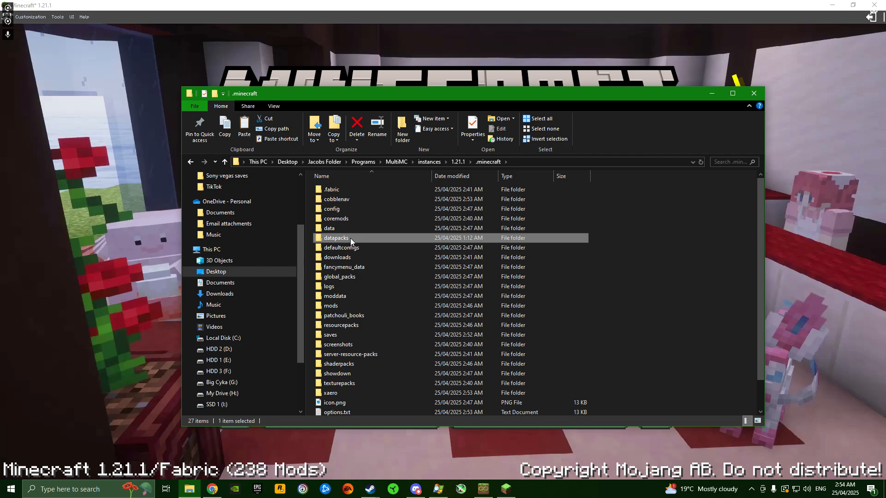
pyautogui.moveTo(356, 239)
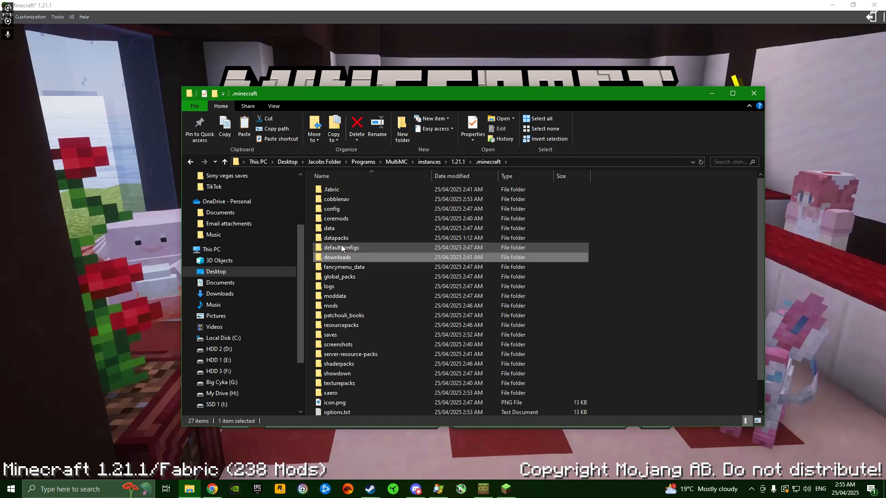
pyautogui.rightClick(335, 237)
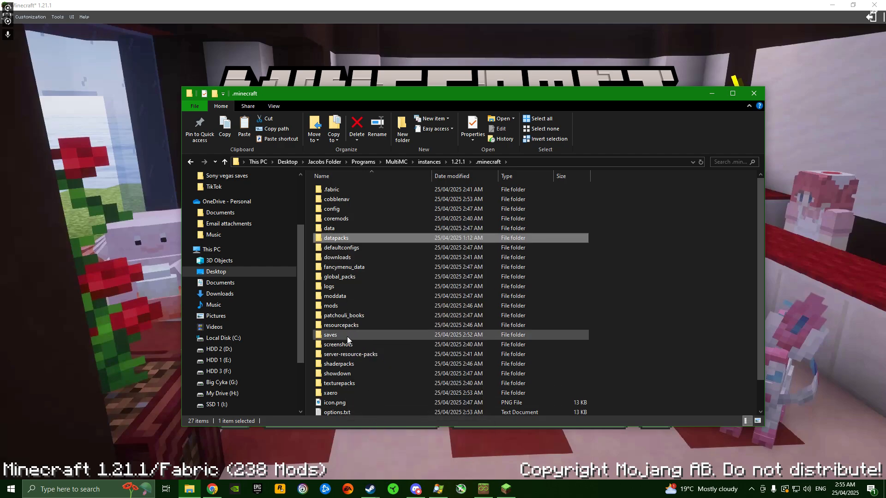
# Step: Place the datapacks into saves\Testworld, verify its 21 zips and close Explorer
pyautogui.doubleClick(330, 334)
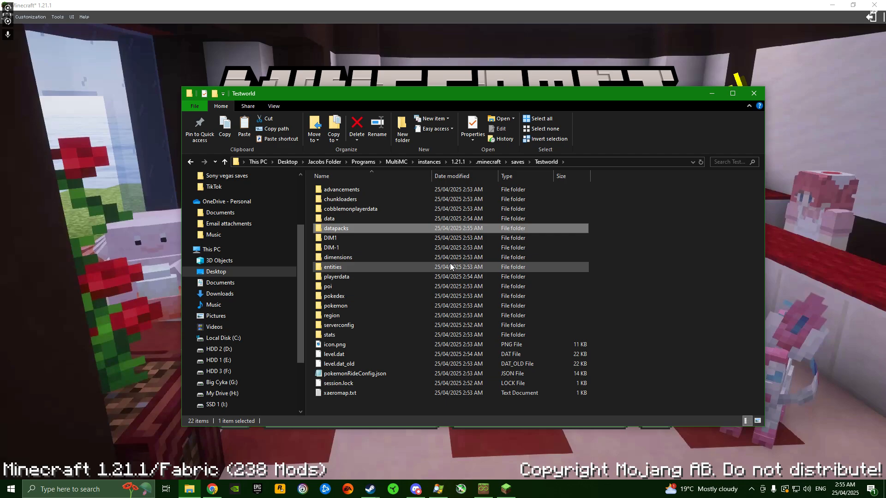
pyautogui.doubleClick(336, 228)
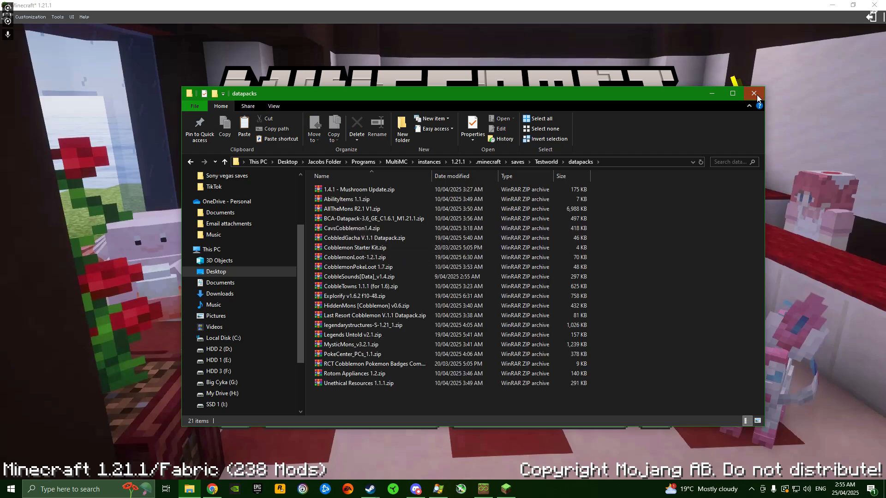
pyautogui.click(754, 93)
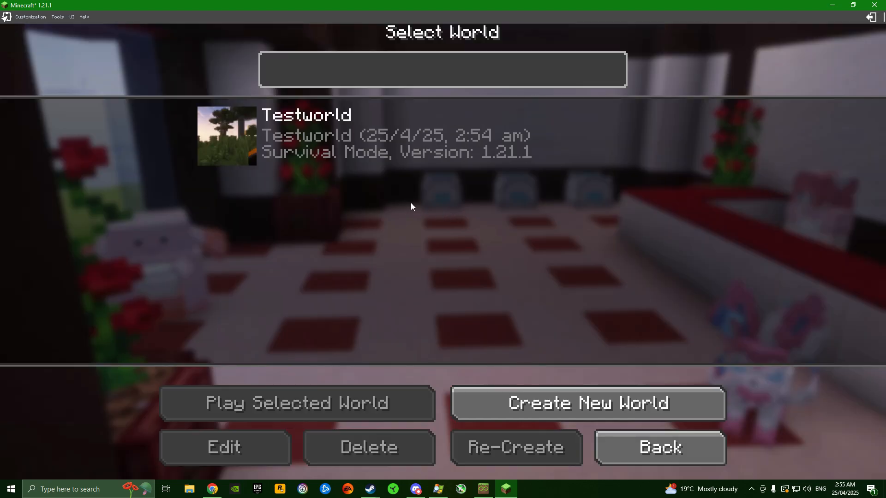
# Step: Load the Testworld save and resume playing in it before quitting Minecraft
pyautogui.click(297, 403)
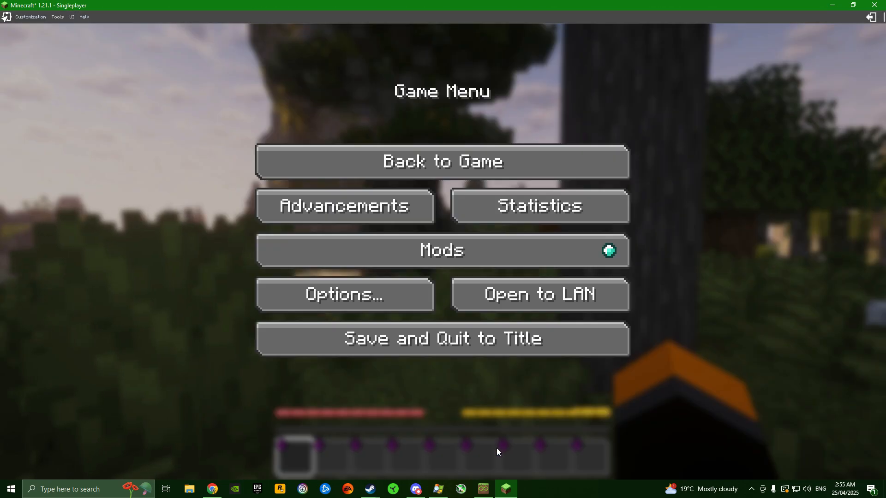
pyautogui.click(482, 488)
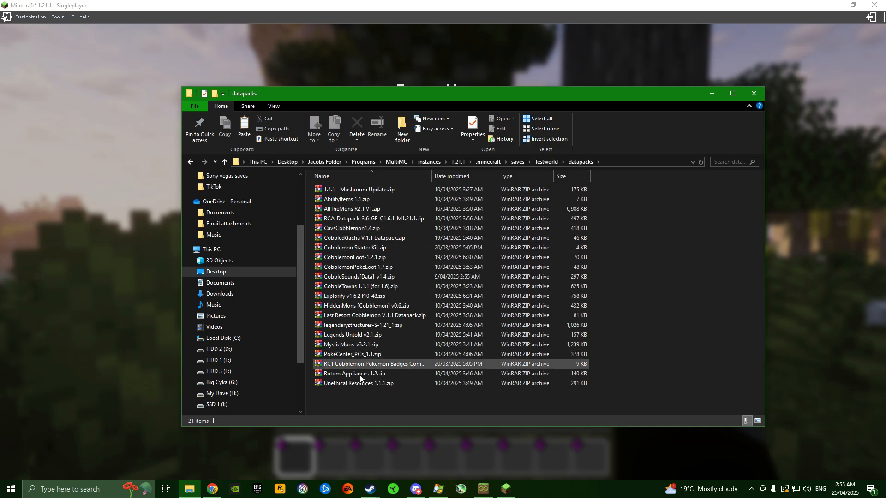
pyautogui.click(356, 406)
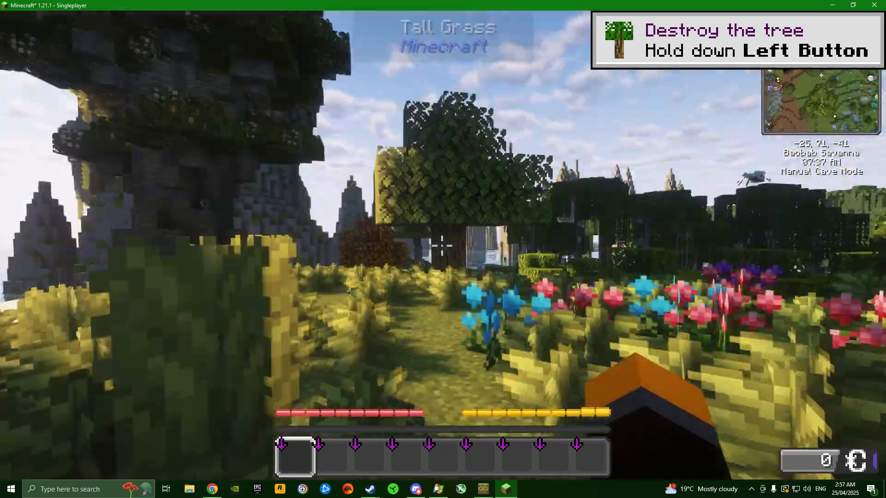
pyautogui.moveTo(443, 248)
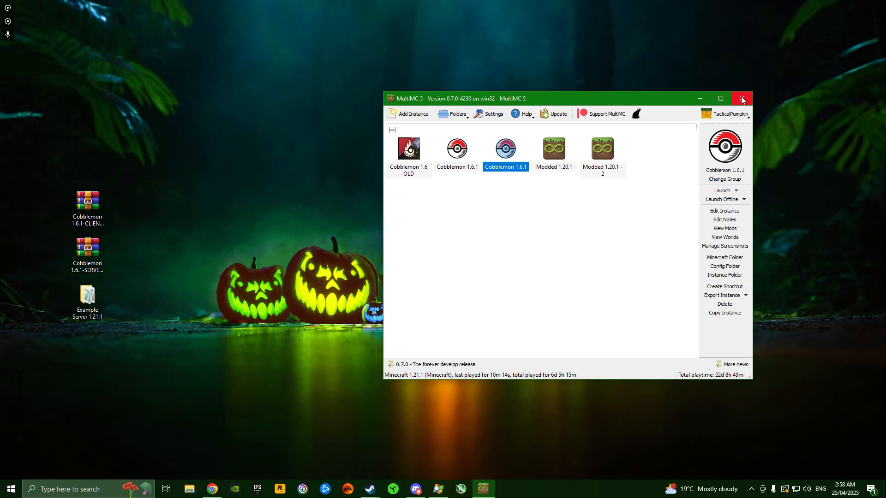
# Step: Close MultiMC and open the Example Server 1.21.1 folder from the desktop
pyautogui.click(742, 99)
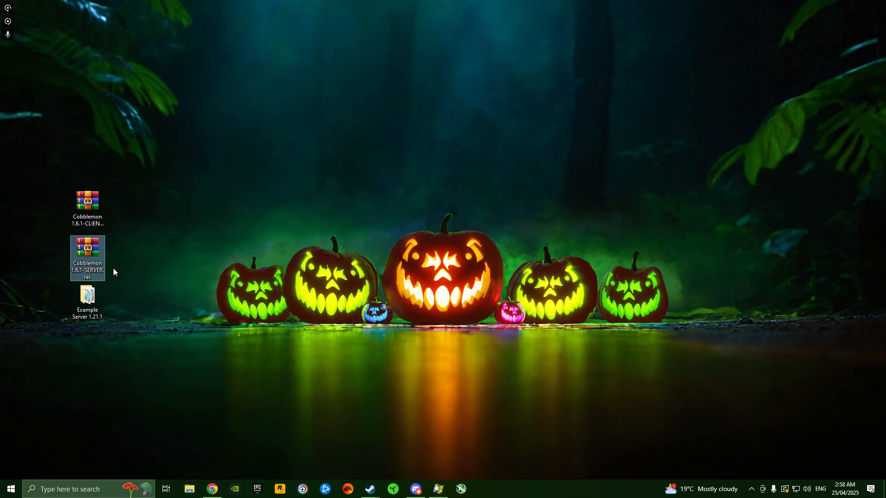
pyautogui.moveTo(117, 265)
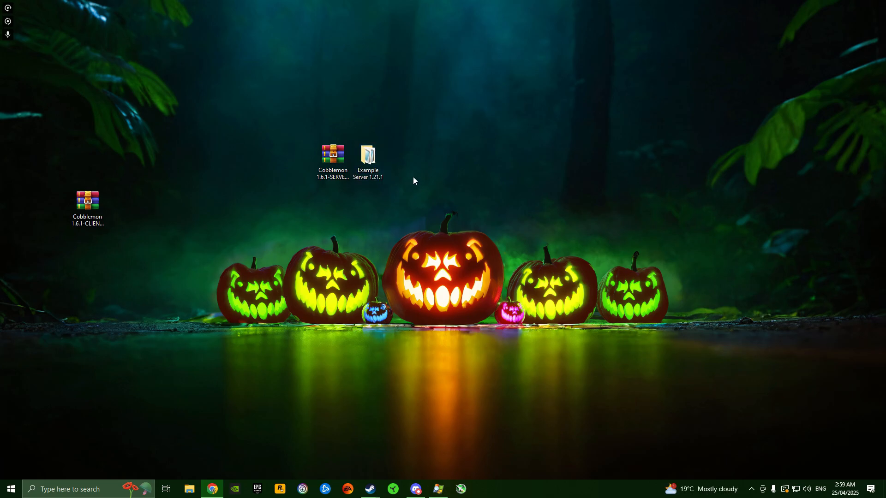
pyautogui.doubleClick(368, 155)
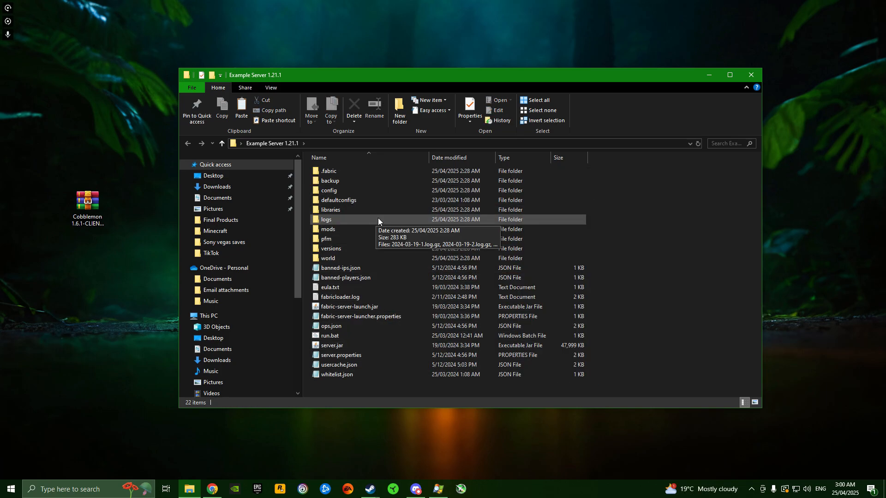
pyautogui.moveTo(363, 386)
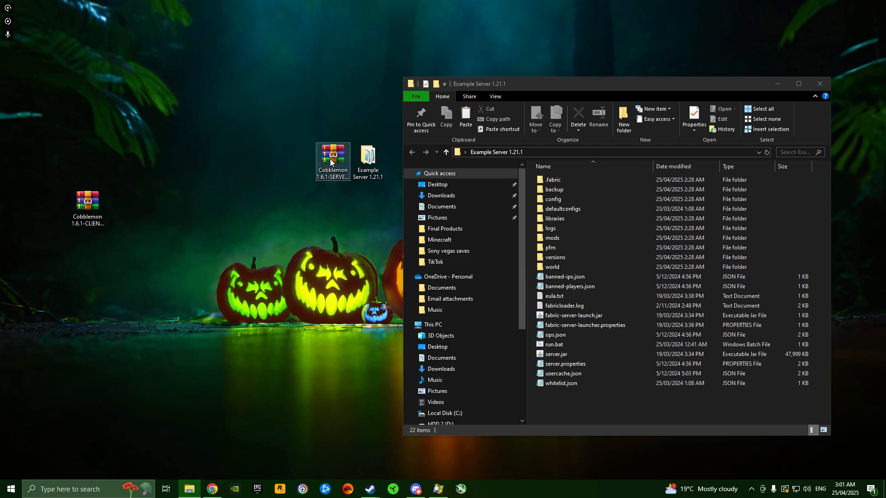
# Step: Extract mods, datapacks and config from Cobblemon 1.6.1-SERVER.rar into the server folder and check the 21 datapack zips
pyautogui.doubleClick(332, 154)
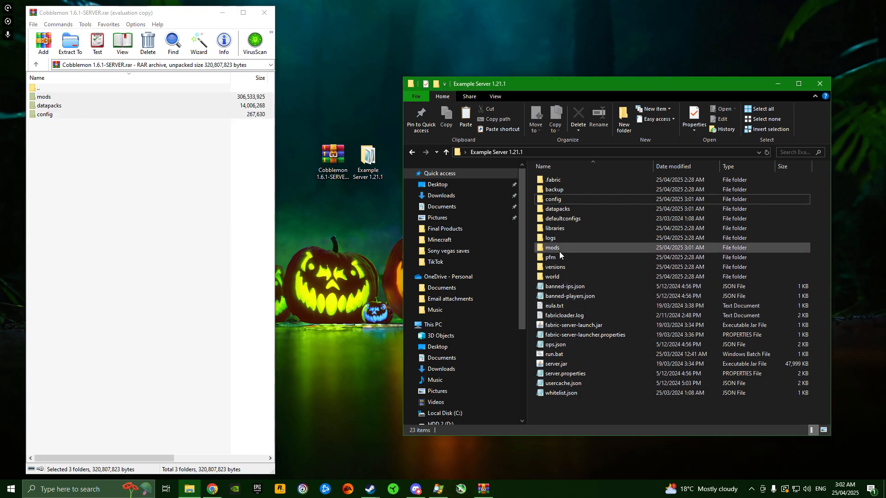
pyautogui.doubleClick(551, 247)
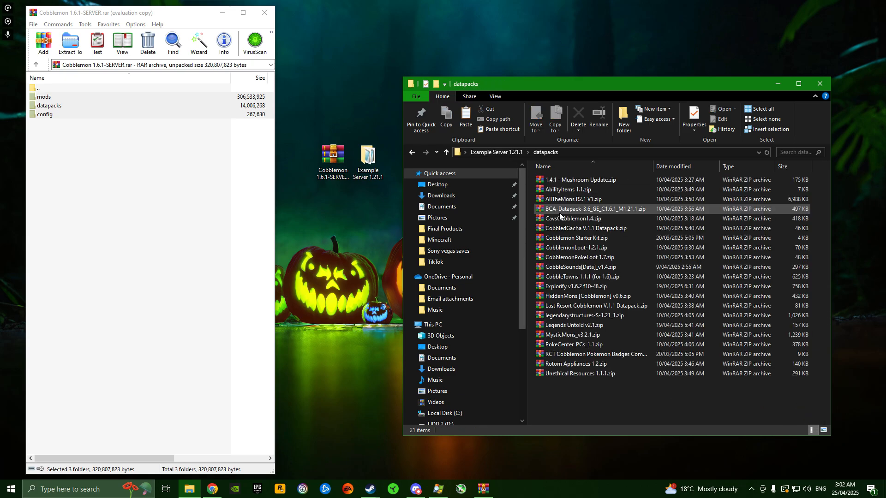
pyautogui.click(445, 152)
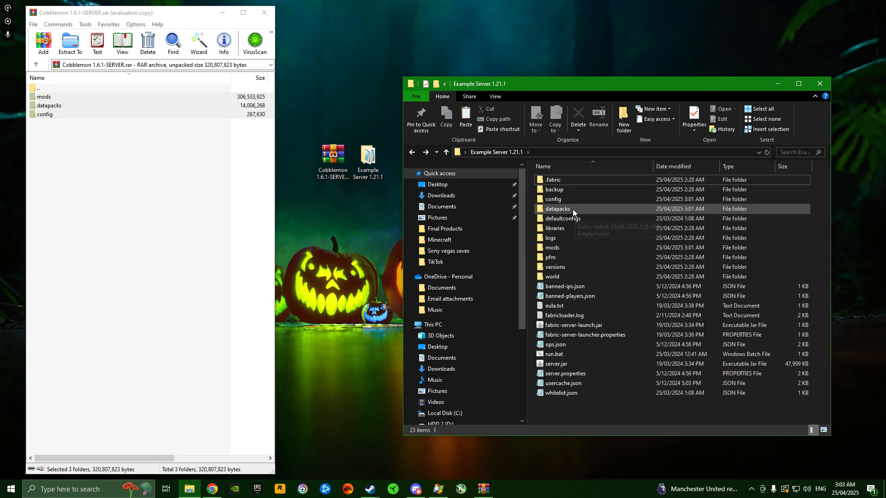
# Step: Copy the server's datapacks folder and paste it inside the world folder
pyautogui.doubleClick(557, 209)
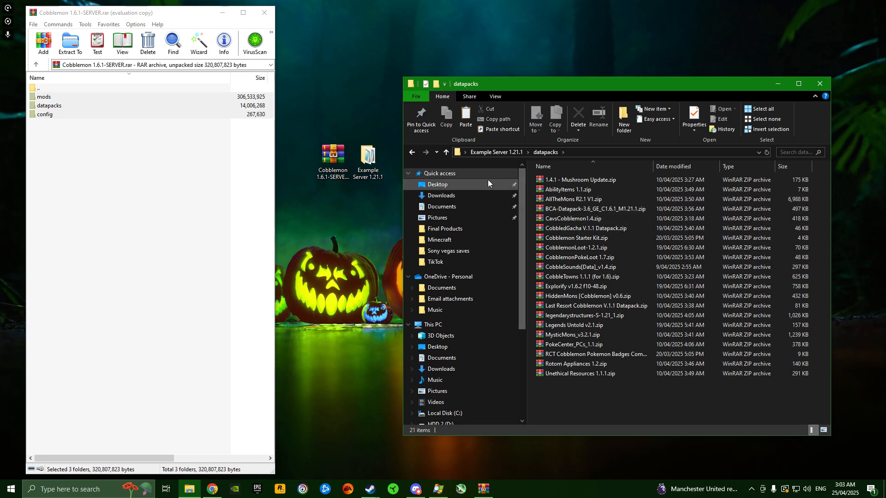
pyautogui.click(445, 152)
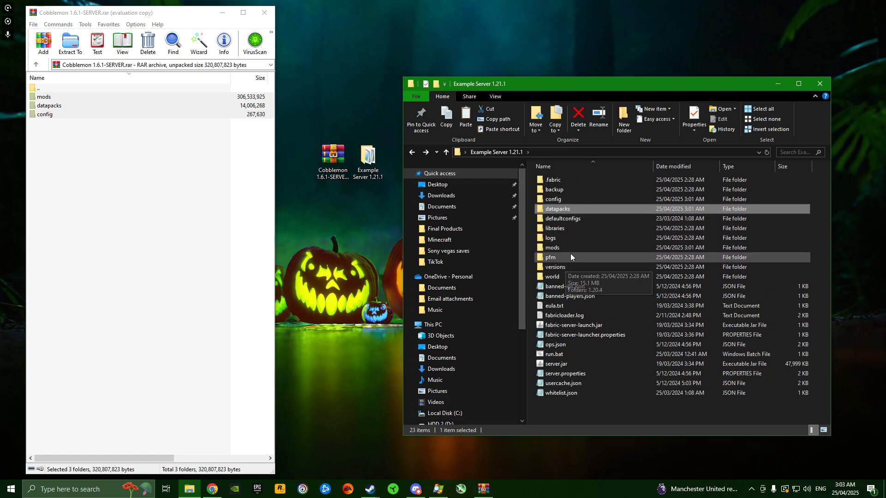
pyautogui.moveTo(580, 270)
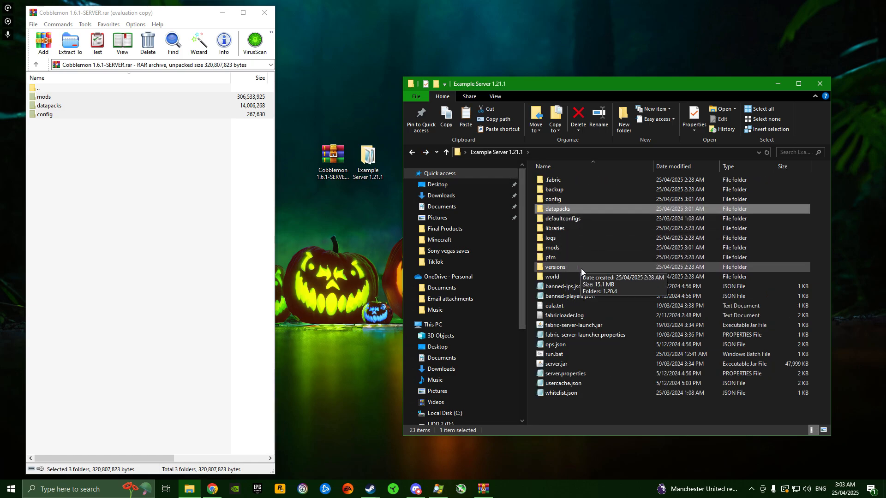
pyautogui.moveTo(567, 281)
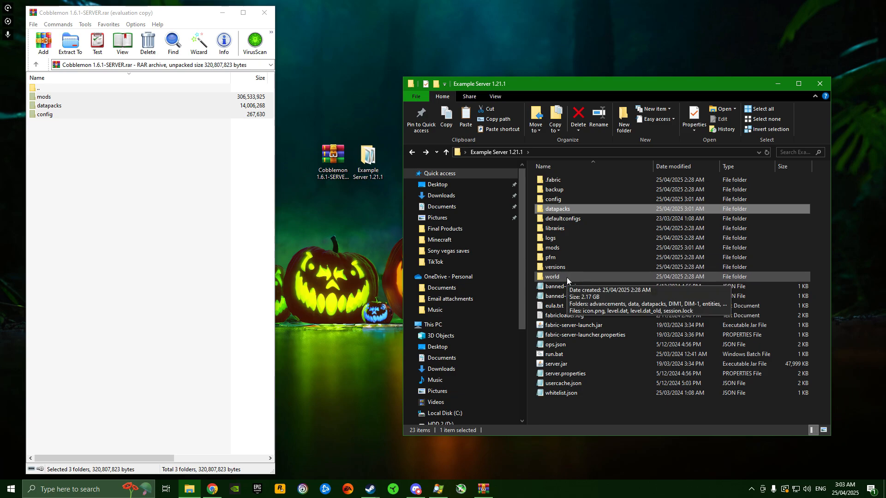
pyautogui.doubleClick(552, 276)
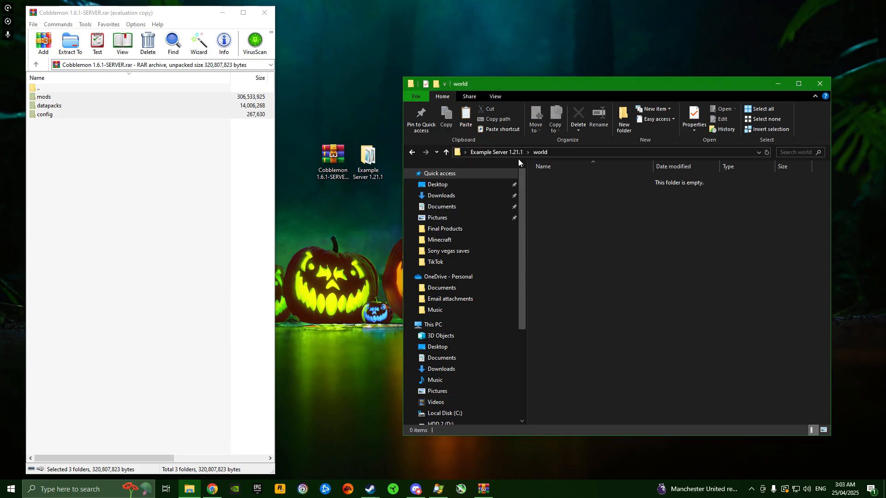
pyautogui.rightClick(557, 208)
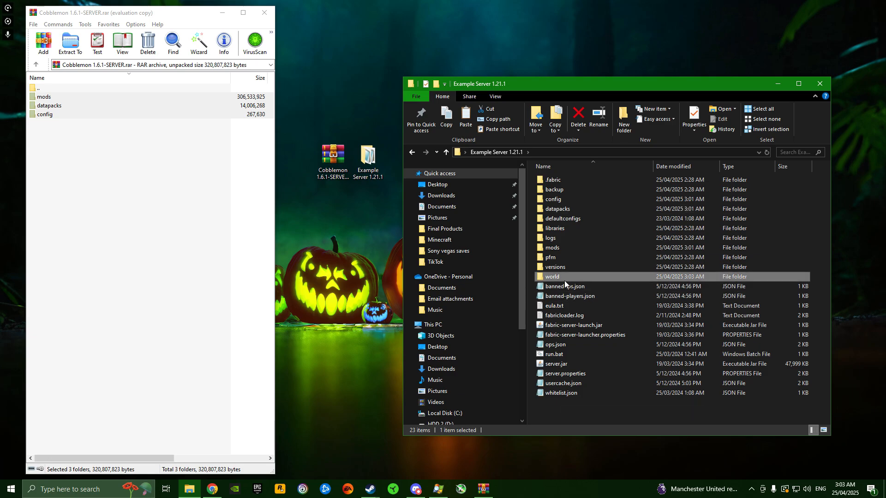
# Step: Confirm the world folder now holds datapacks, then switch to the browser
pyautogui.doubleClick(551, 275)
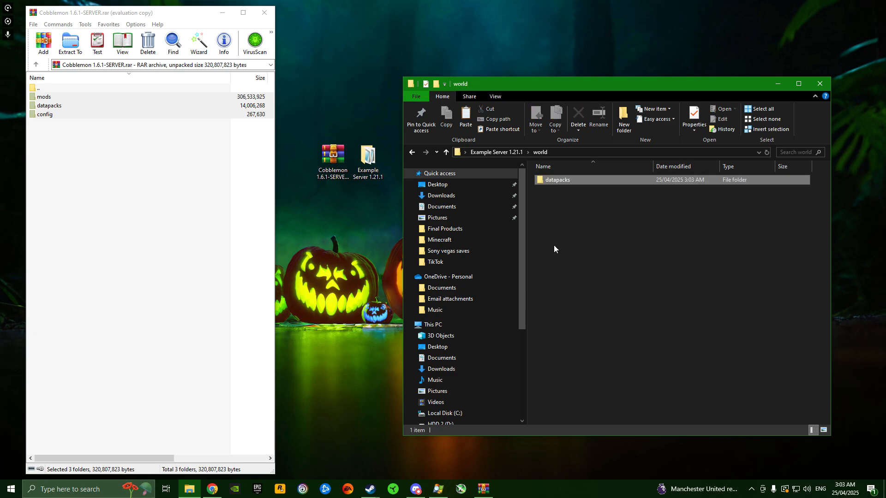
pyautogui.click(557, 180)
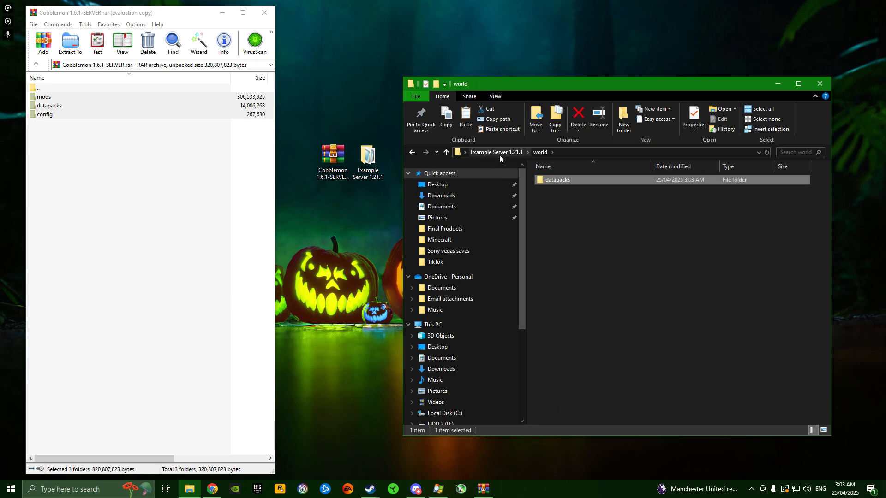
pyautogui.click(496, 153)
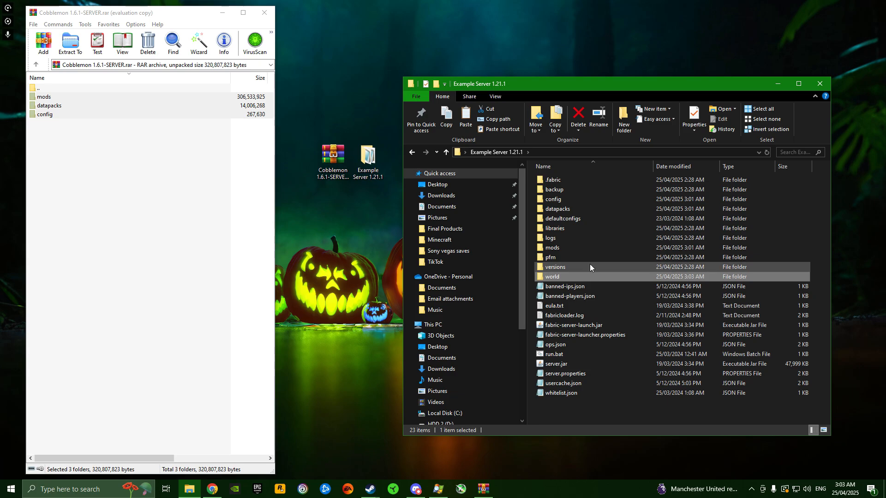
pyautogui.moveTo(580, 277)
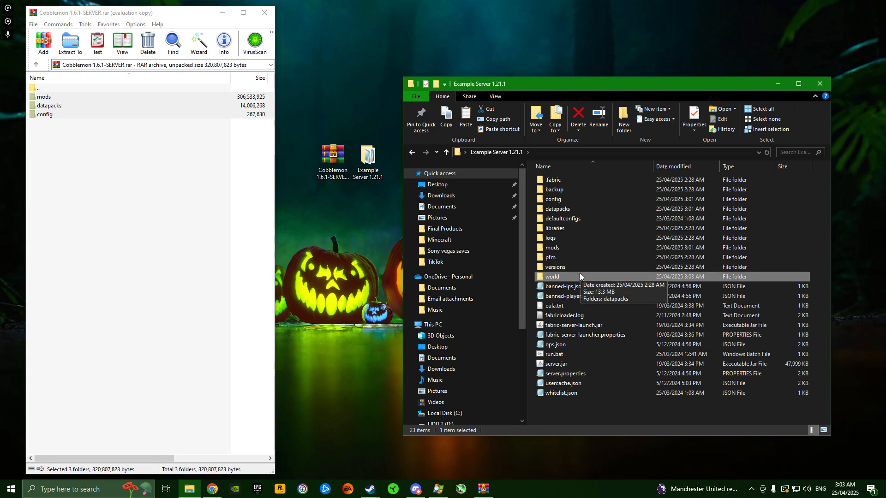
pyautogui.doubleClick(552, 276)
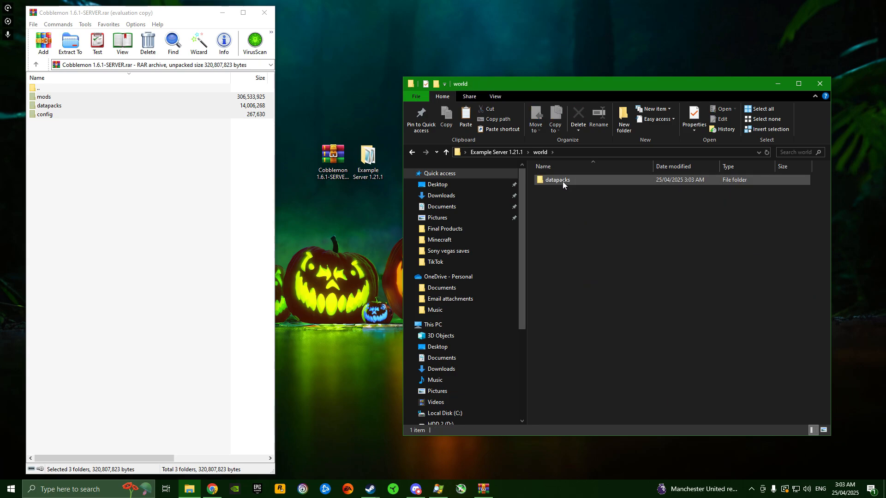
pyautogui.moveTo(557, 180)
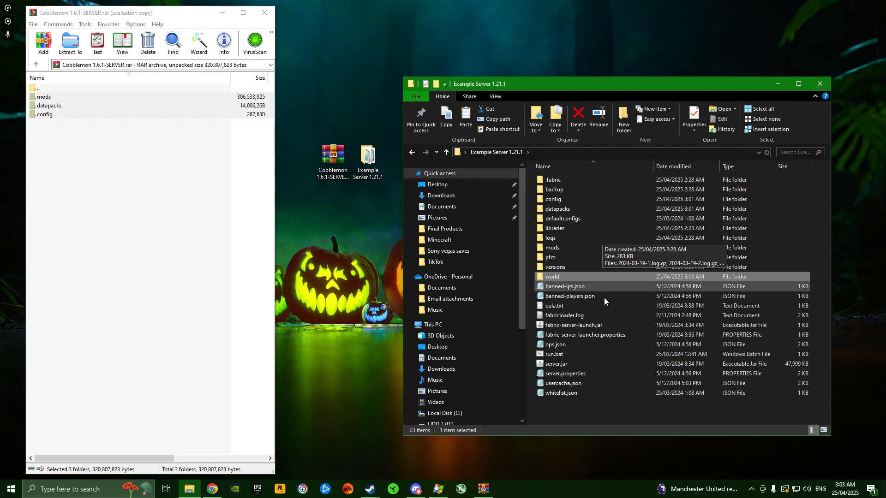
pyautogui.moveTo(562, 363)
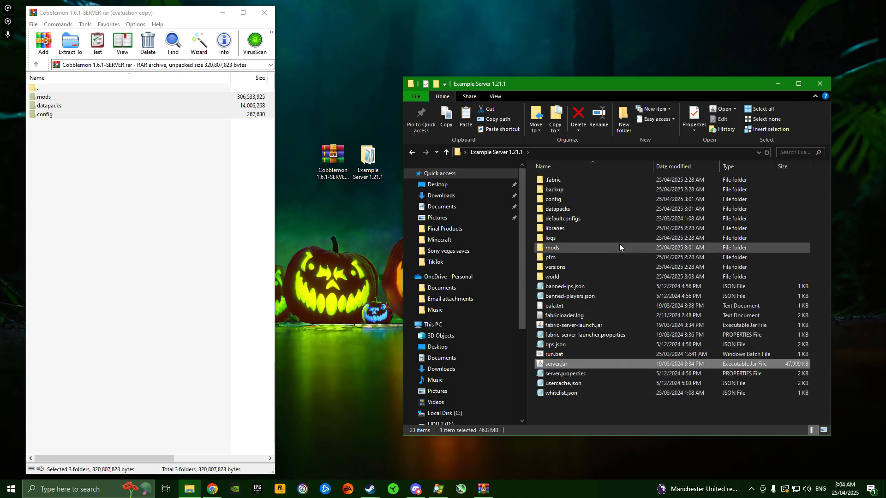
pyautogui.moveTo(681, 255)
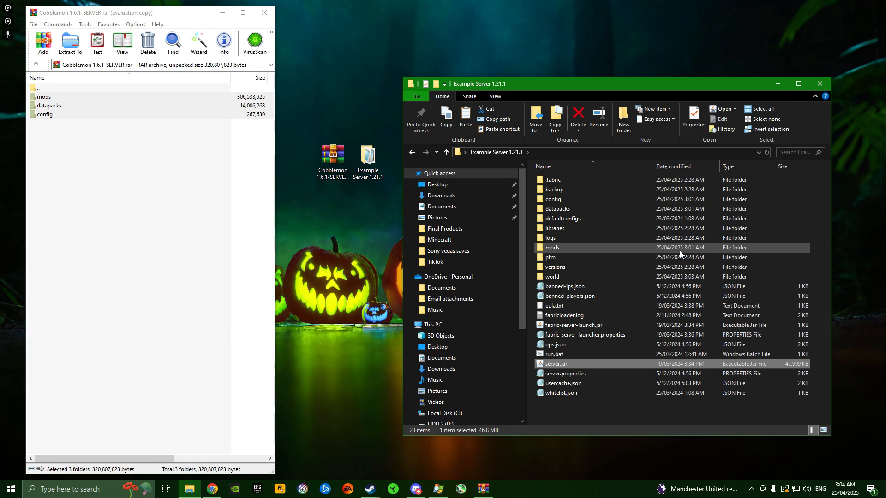
pyautogui.click(211, 489)
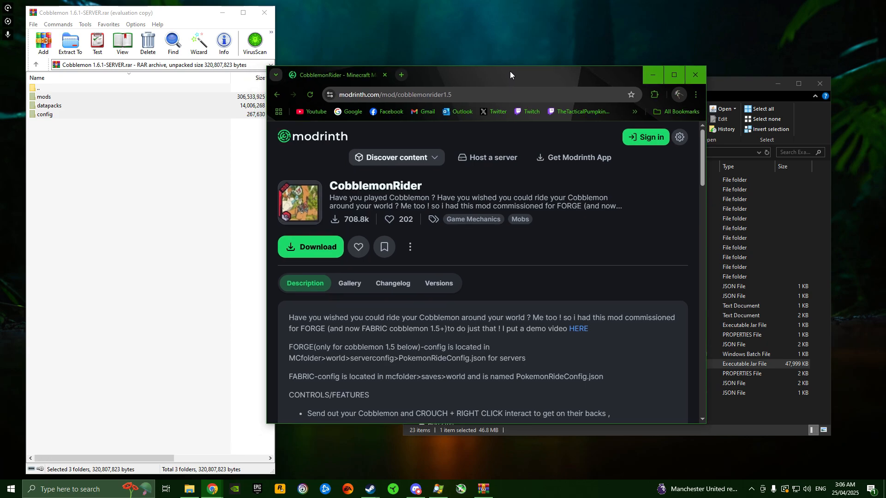
# Step: Maximize Chrome and follow the CobblemonRider page's NEW CONFIG 'HERE' link
pyautogui.click(674, 74)
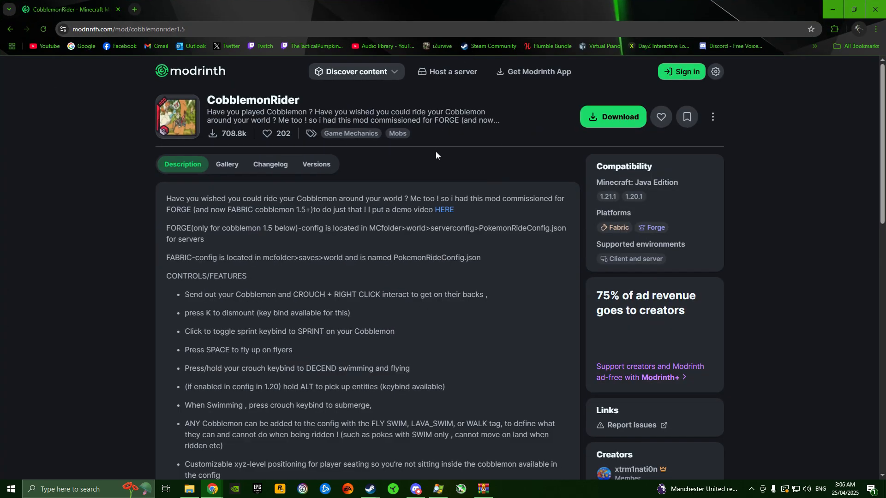
pyautogui.moveTo(455, 220)
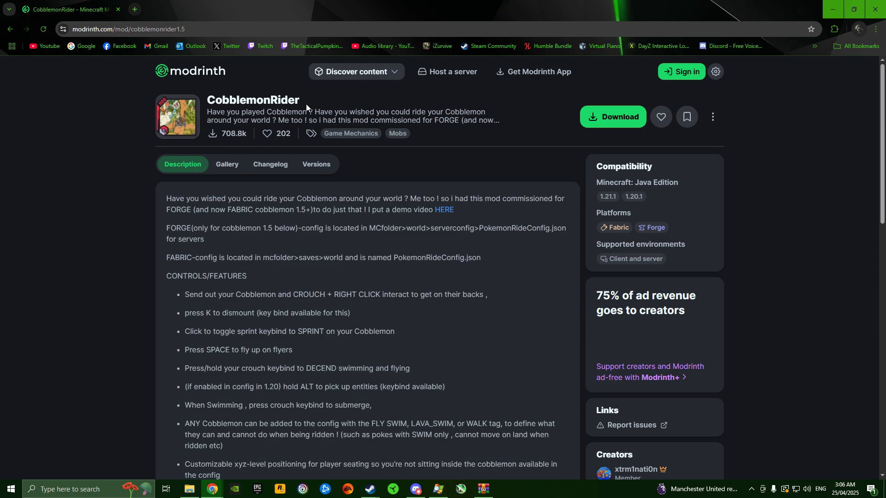
pyautogui.scroll(-3)
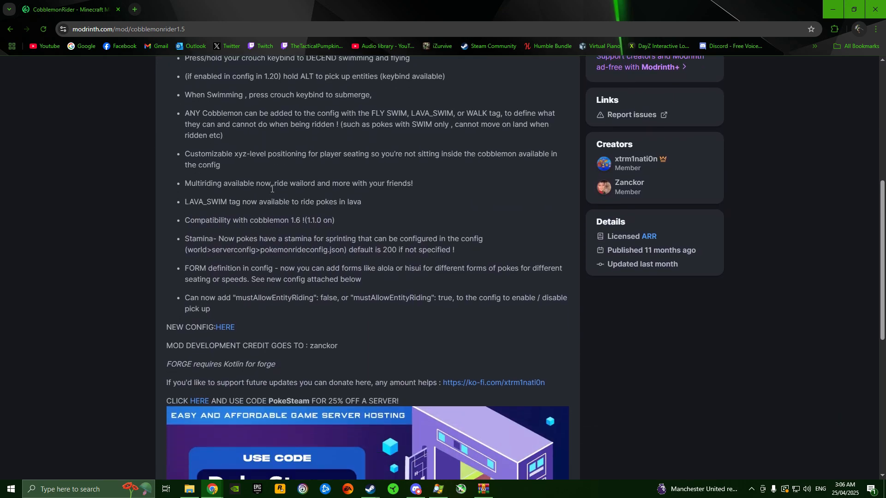
pyautogui.scroll(-3)
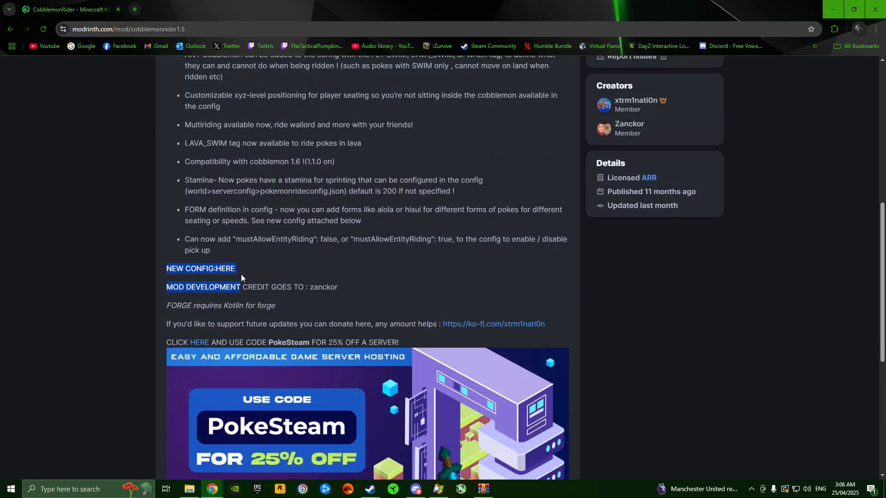
pyautogui.click(227, 268)
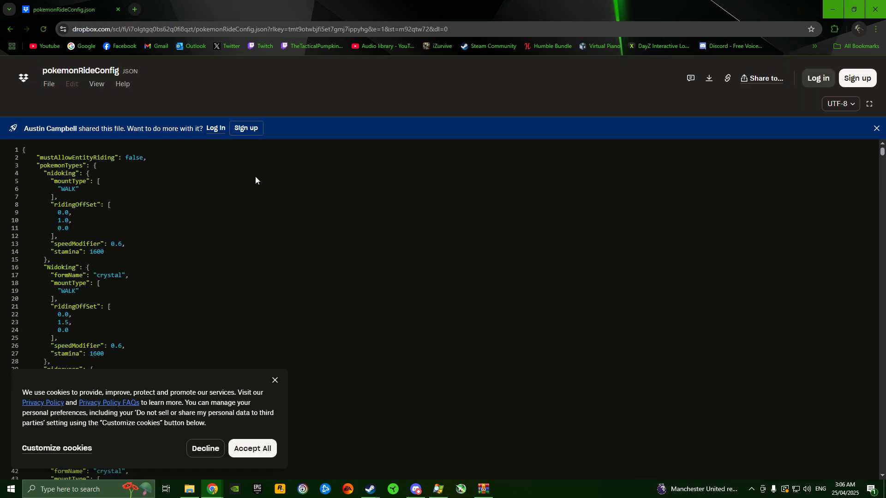
pyautogui.moveTo(708, 77)
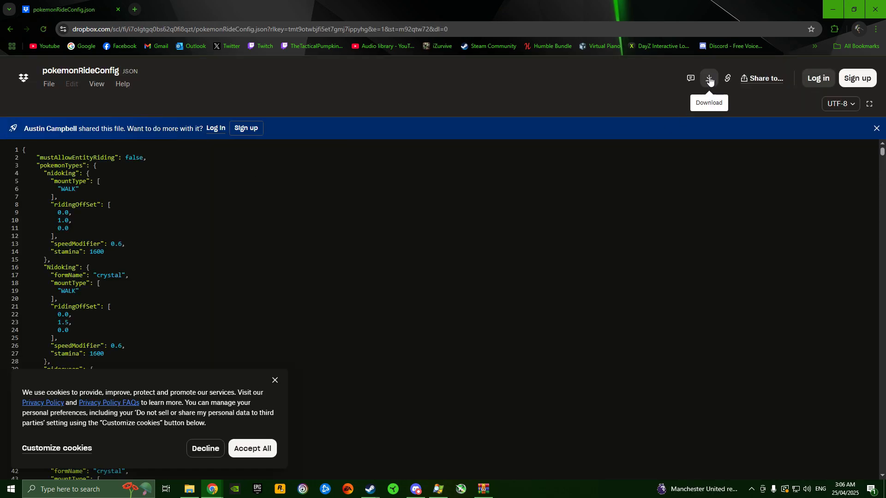
# Step: Download pokemonRideConfig.json from Dropbox, continuing without signing in
pyautogui.click(708, 78)
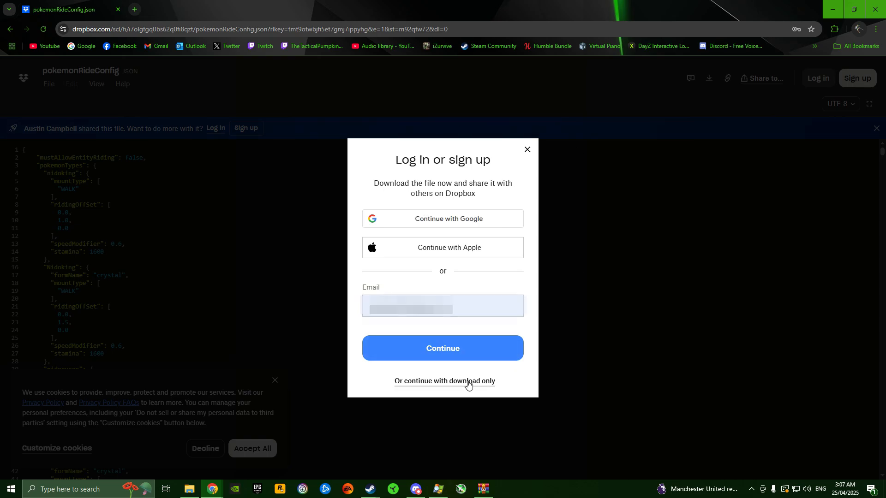
pyautogui.click(445, 382)
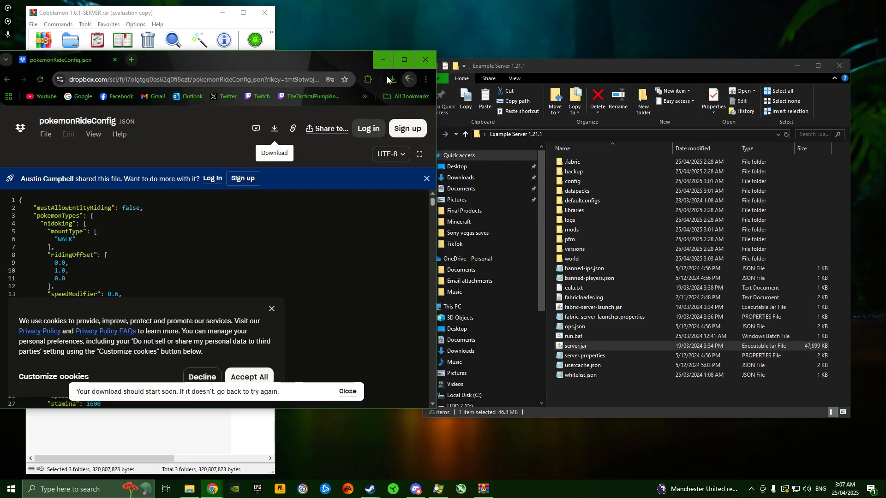
# Step: Move the downloaded pokemonRideConfig.json into the Example Server 1.21.1 world folder beside datapacks
pyautogui.click(392, 80)
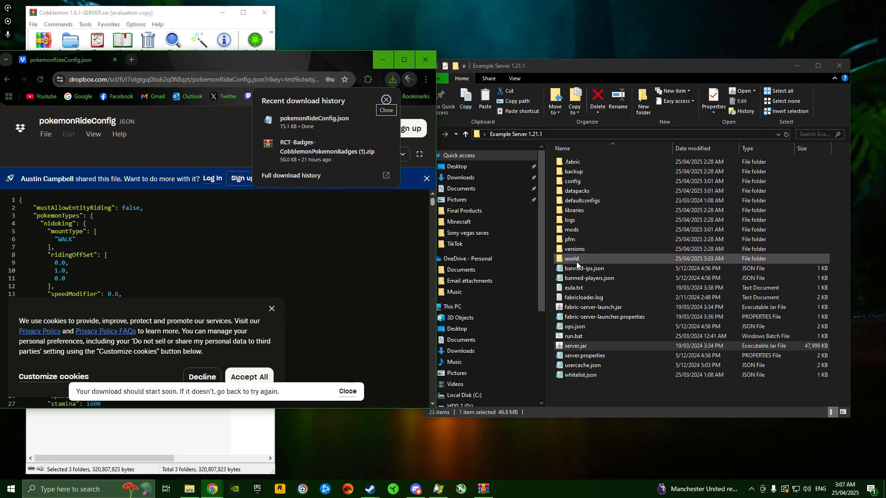
pyautogui.click(574, 248)
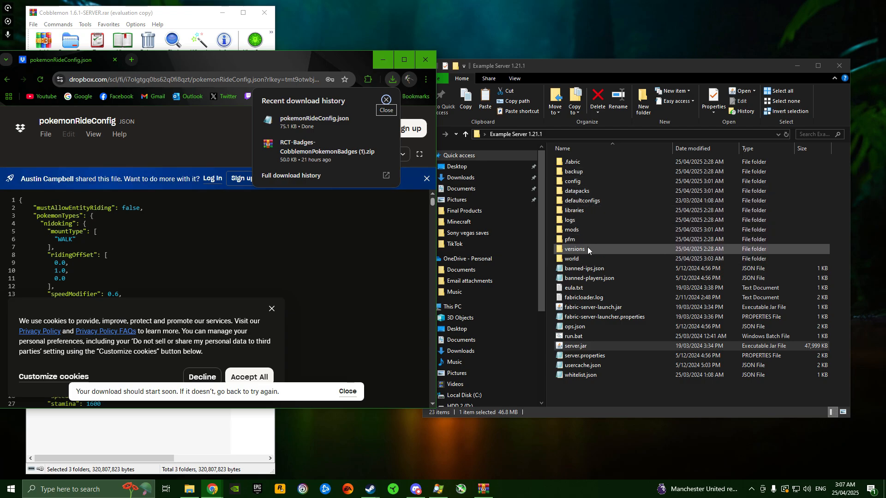
pyautogui.doubleClick(571, 258)
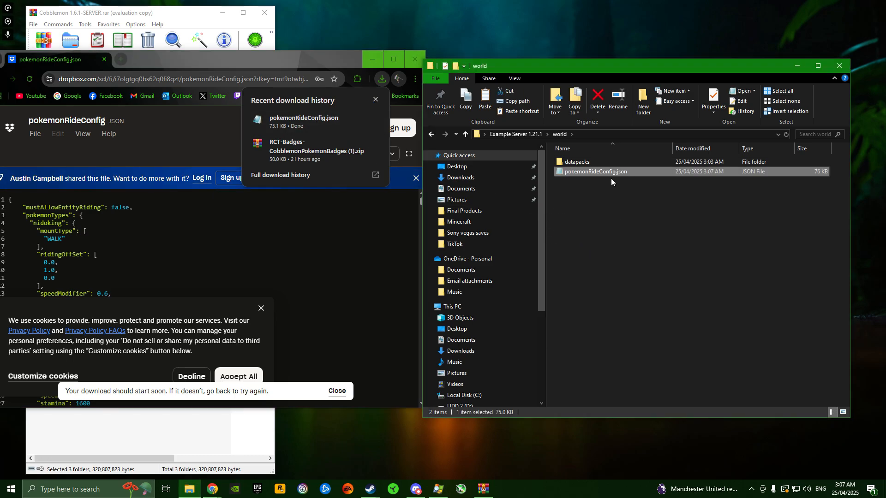
pyautogui.moveTo(585, 220)
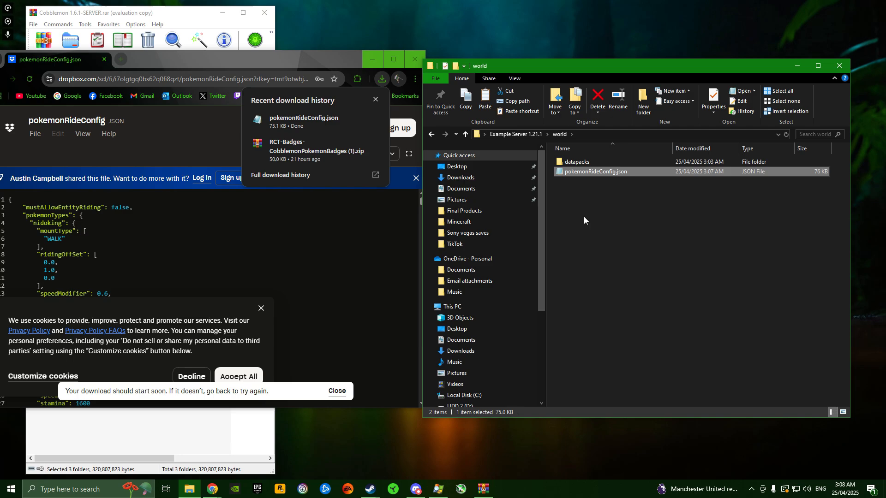